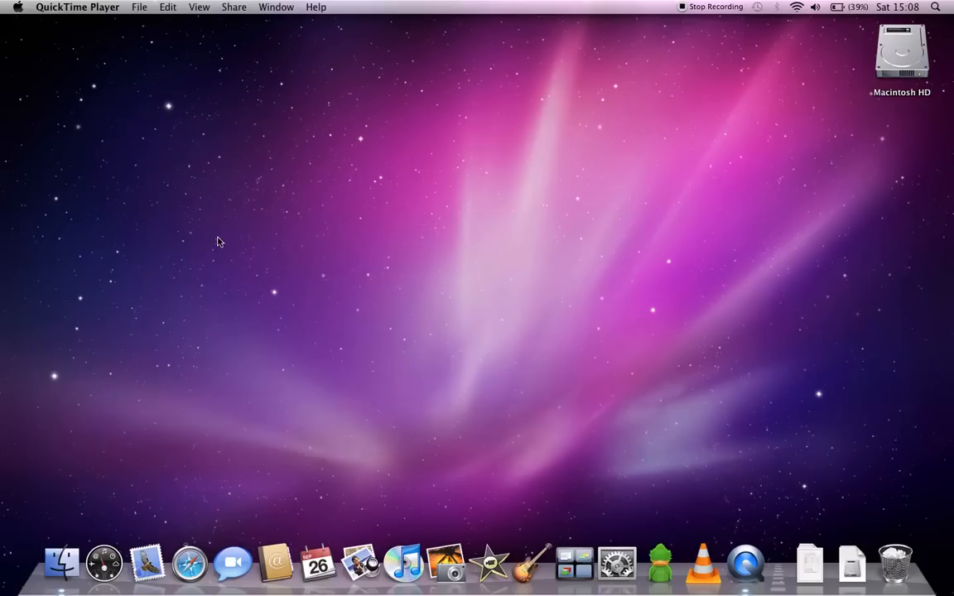
{"action": "mouse_move", "coordinate": [172, 427]}
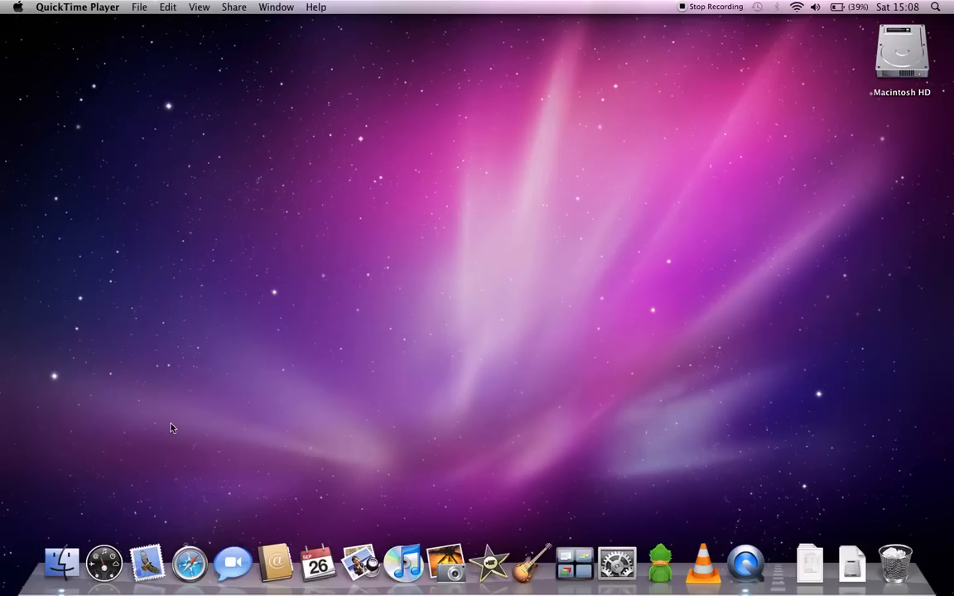
{"action": "mouse_move", "coordinate": [36, 24]}
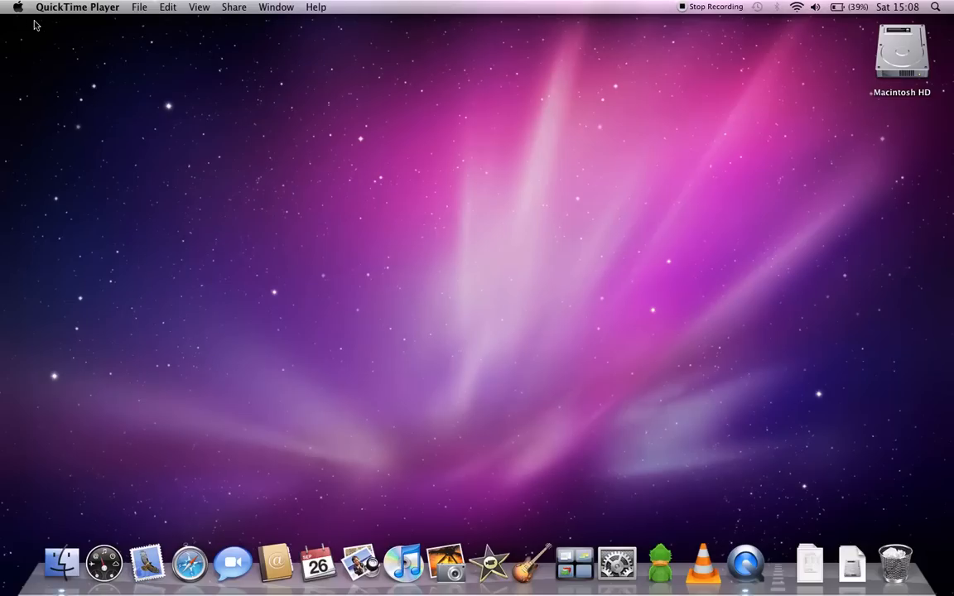
{"action": "mouse_move", "coordinate": [23, 12]}
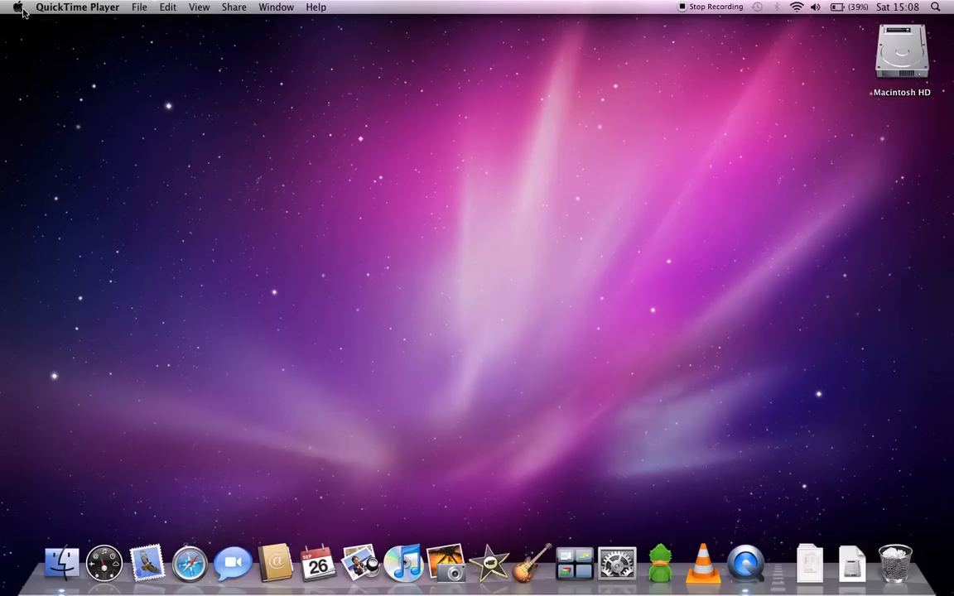
{"action": "mouse_move", "coordinate": [115, 103]}
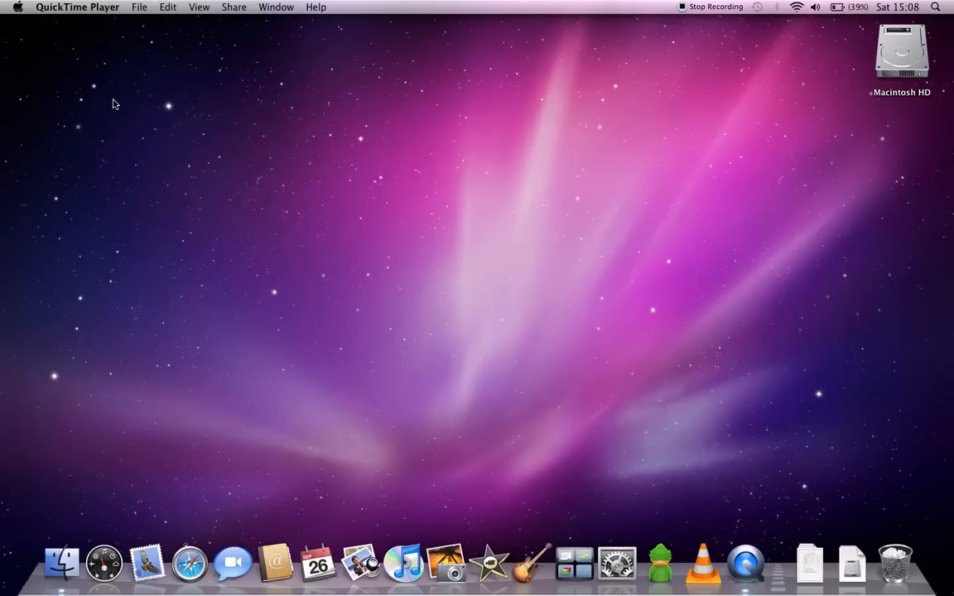
{"action": "mouse_move", "coordinate": [23, 28]}
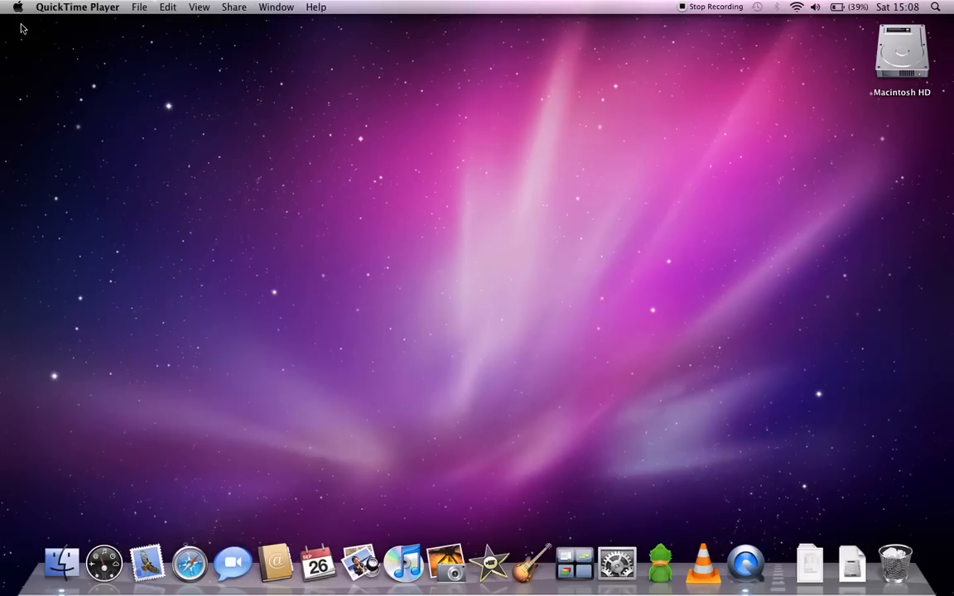
{"action": "mouse_move", "coordinate": [163, 526]}
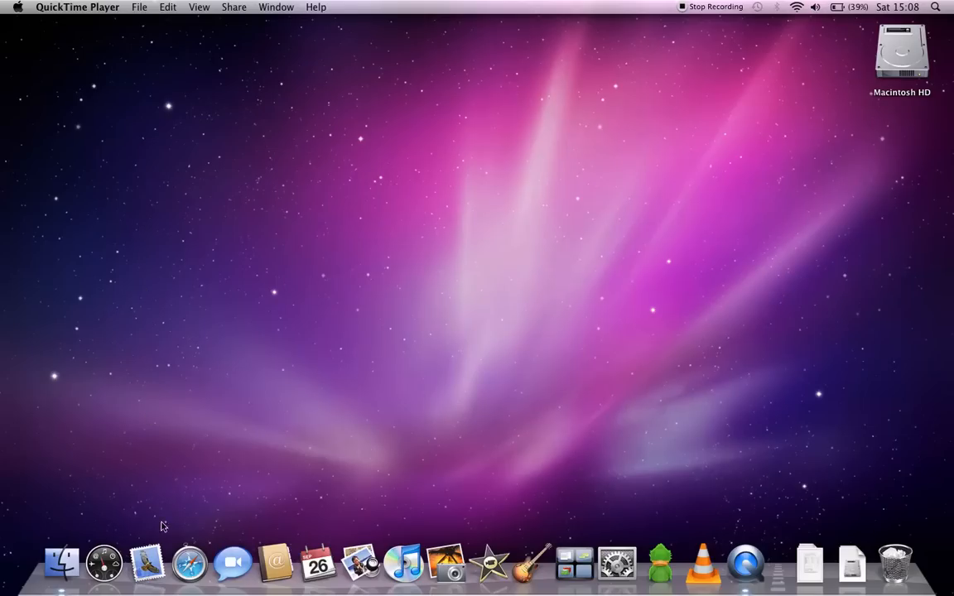
{"action": "mouse_move", "coordinate": [467, 495]}
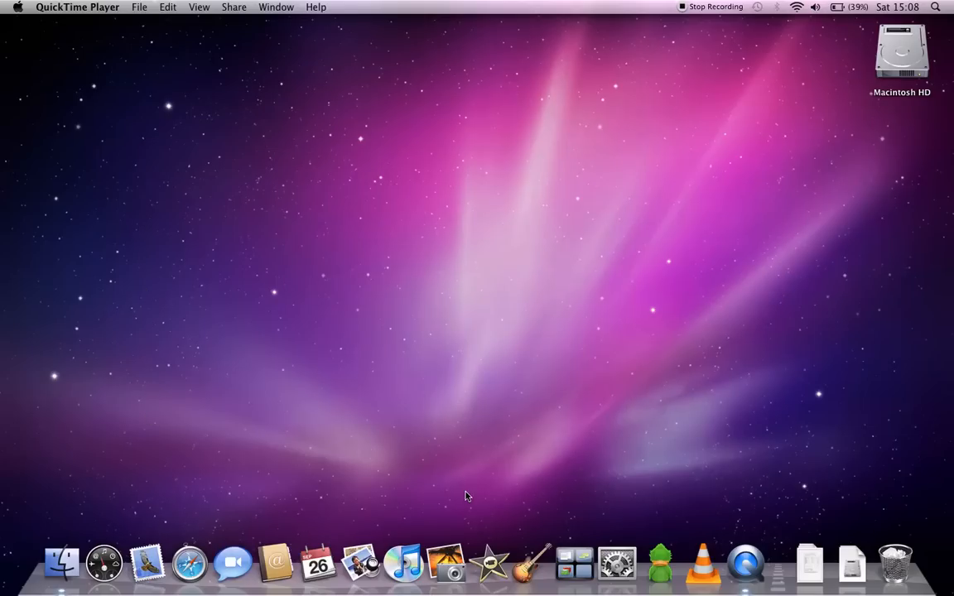
{"action": "mouse_move", "coordinate": [376, 448]}
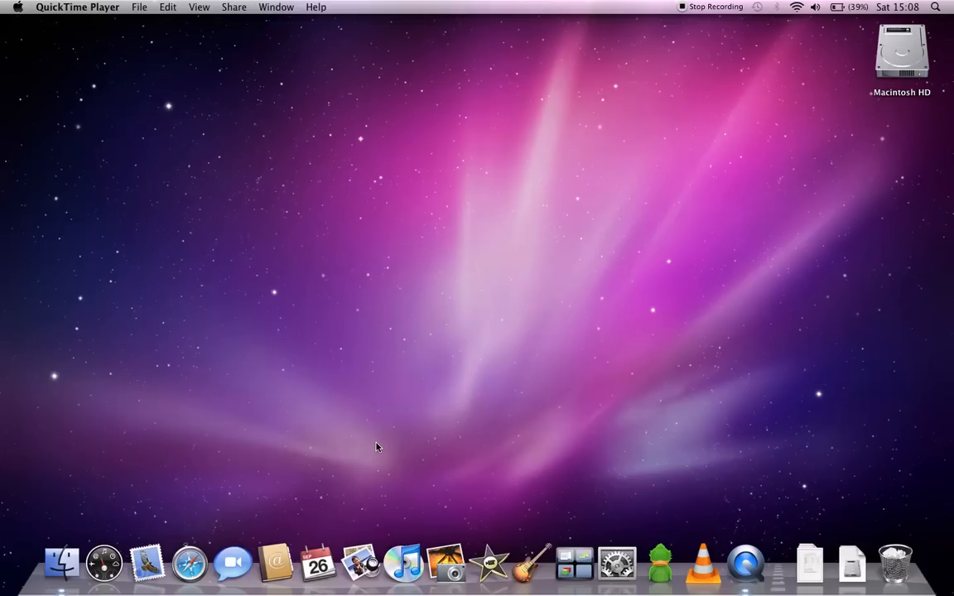
{"action": "mouse_move", "coordinate": [188, 563]}
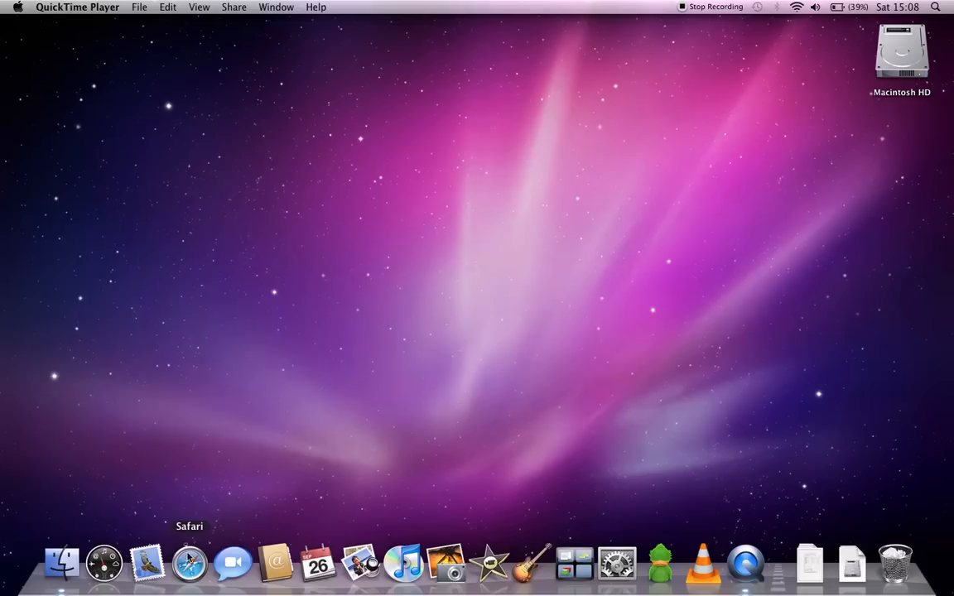
- Launch Safari from the Dock, then Adium with its empty offline contact list
{"action": "left_click", "coordinate": [189, 563]}
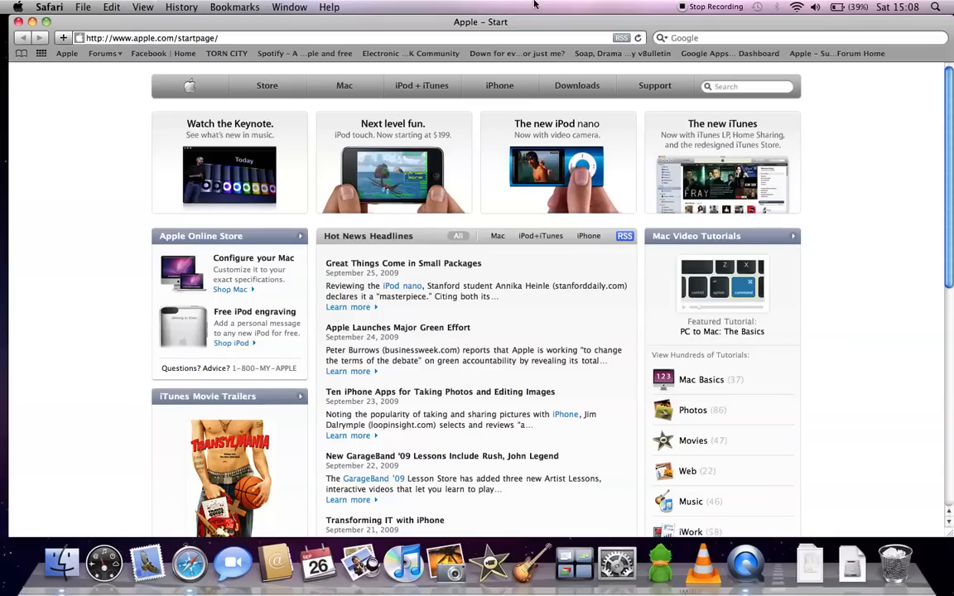
{"action": "mouse_move", "coordinate": [537, 27]}
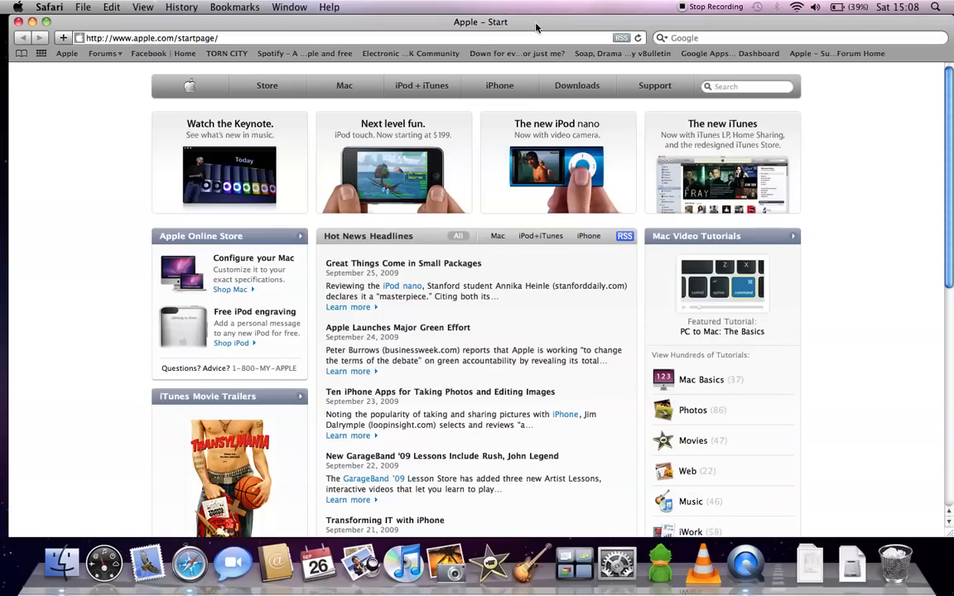
{"action": "mouse_move", "coordinate": [623, 53]}
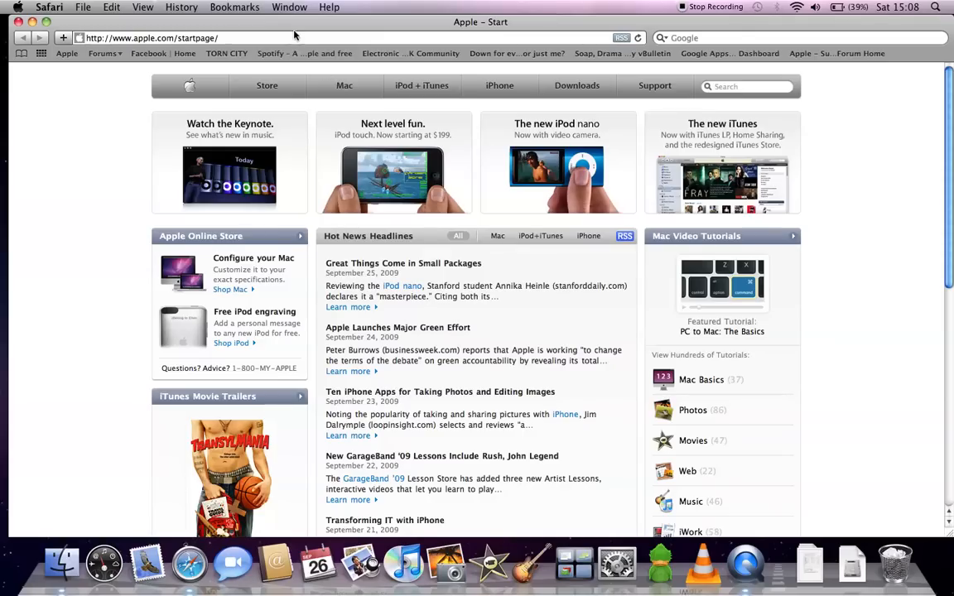
{"action": "left_click", "coordinate": [149, 38]}
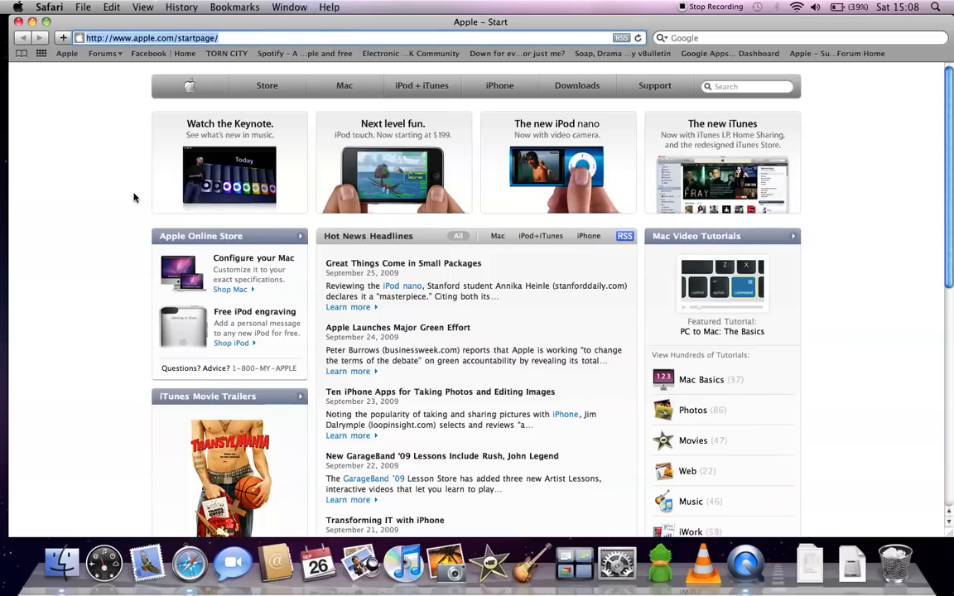
{"action": "mouse_move", "coordinate": [591, 116]}
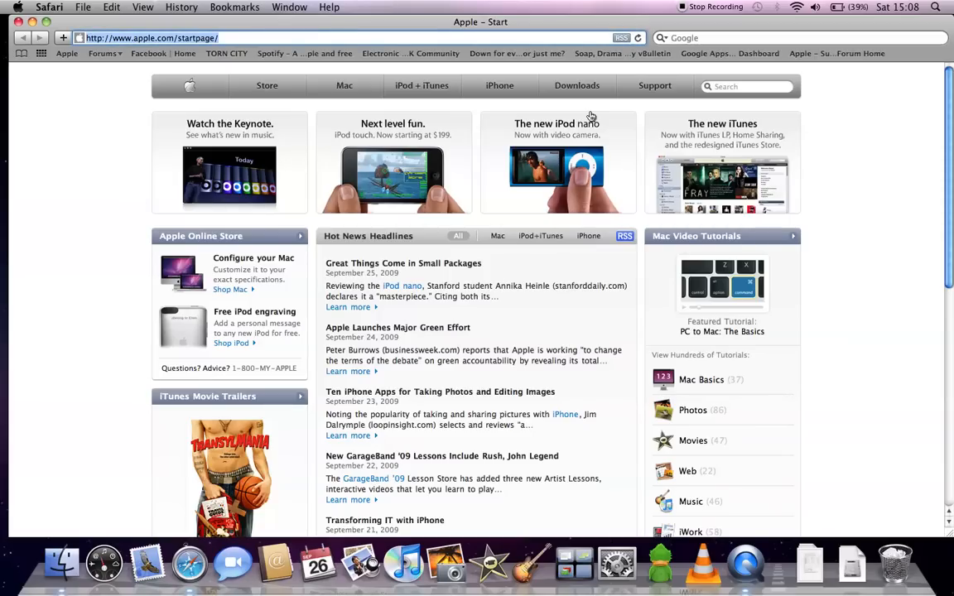
{"action": "mouse_move", "coordinate": [590, 116]}
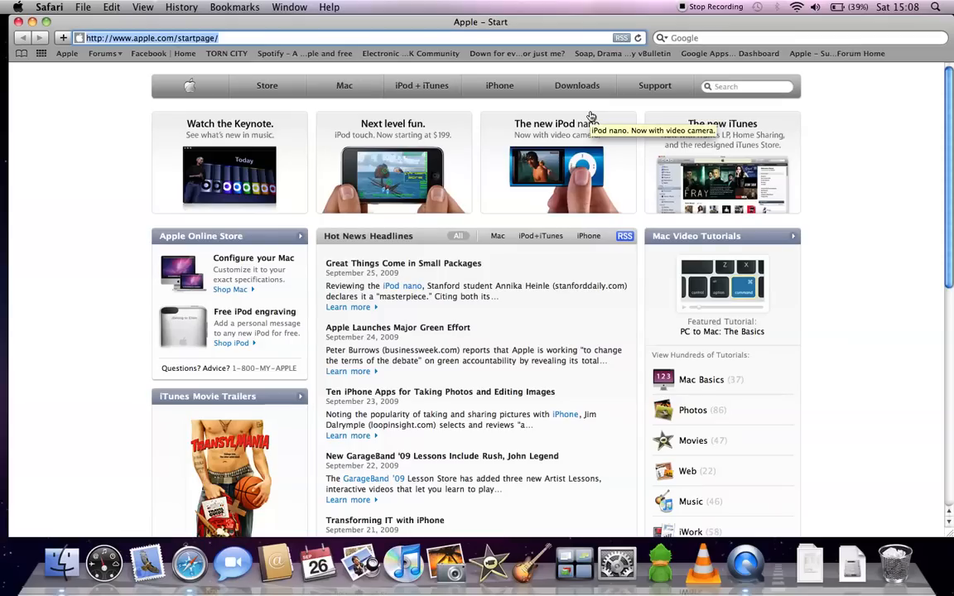
{"action": "mouse_move", "coordinate": [423, 146]}
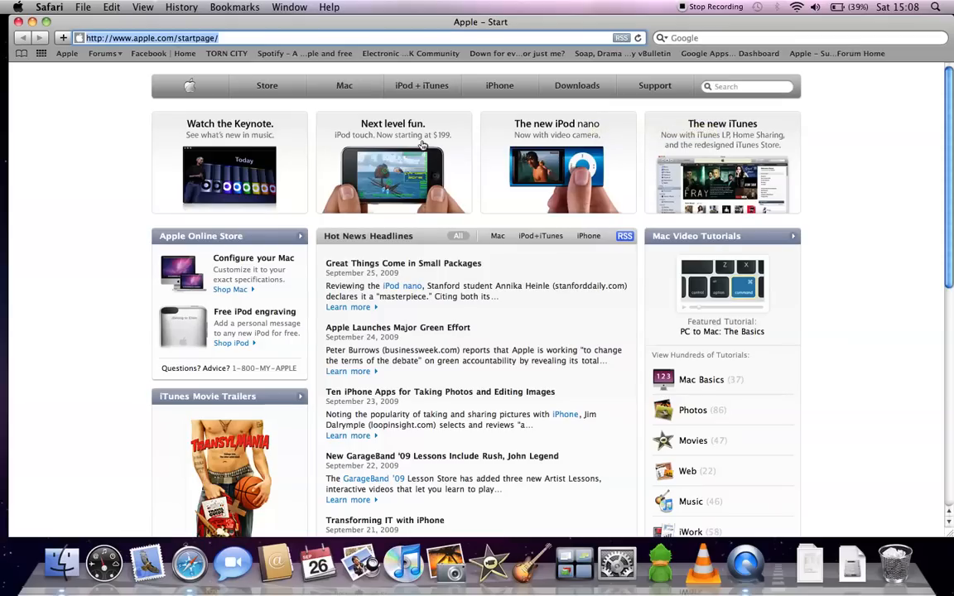
{"action": "mouse_move", "coordinate": [120, 238]}
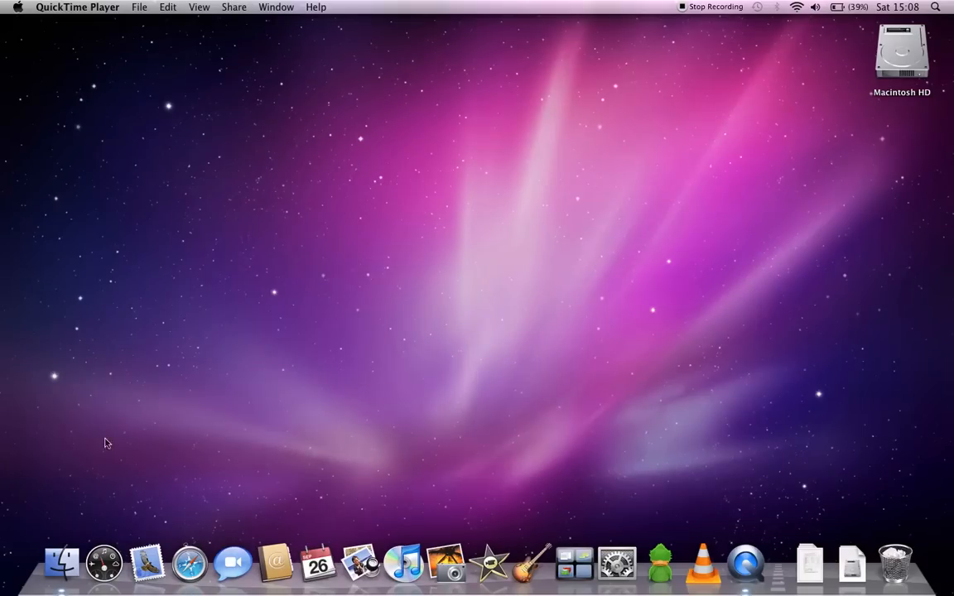
{"action": "mouse_move", "coordinate": [104, 564]}
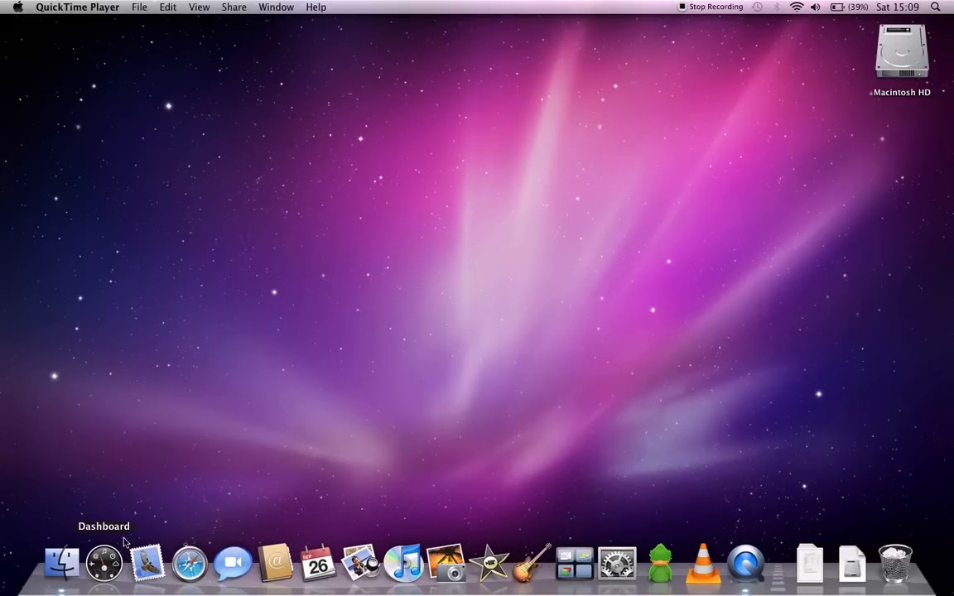
{"action": "mouse_move", "coordinate": [430, 540]}
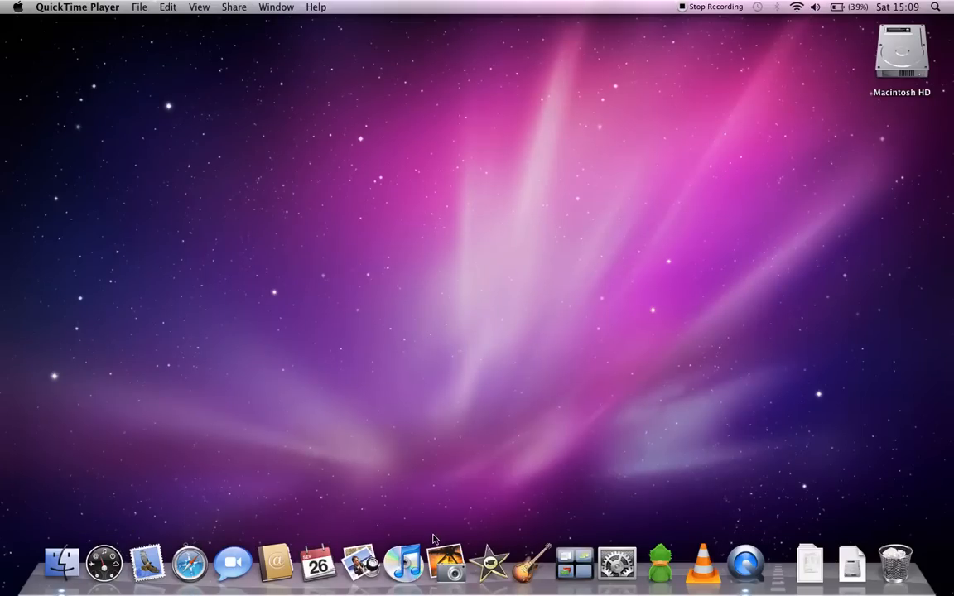
{"action": "mouse_move", "coordinate": [659, 563]}
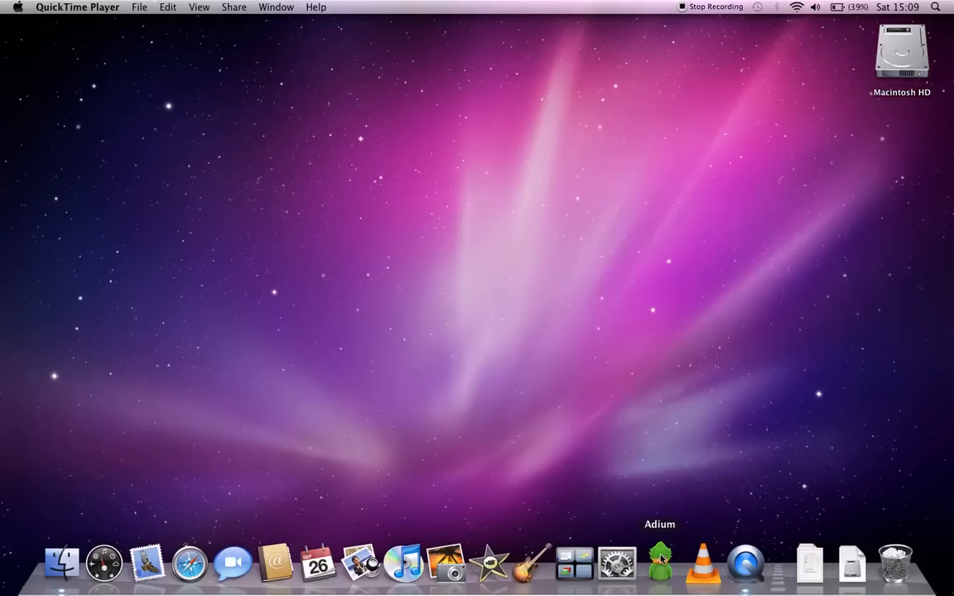
{"action": "left_click", "coordinate": [659, 563]}
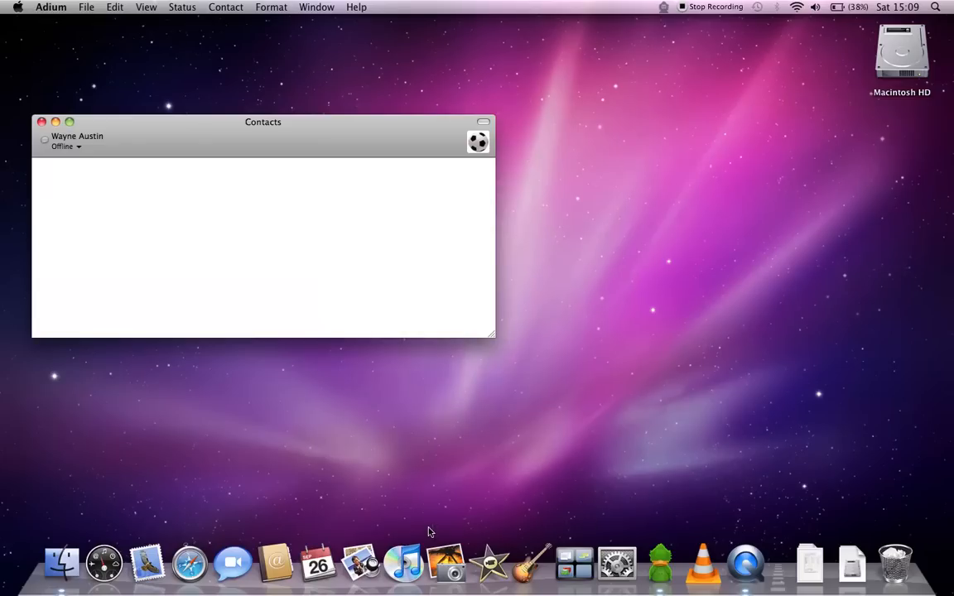
{"action": "mouse_move", "coordinate": [349, 487]}
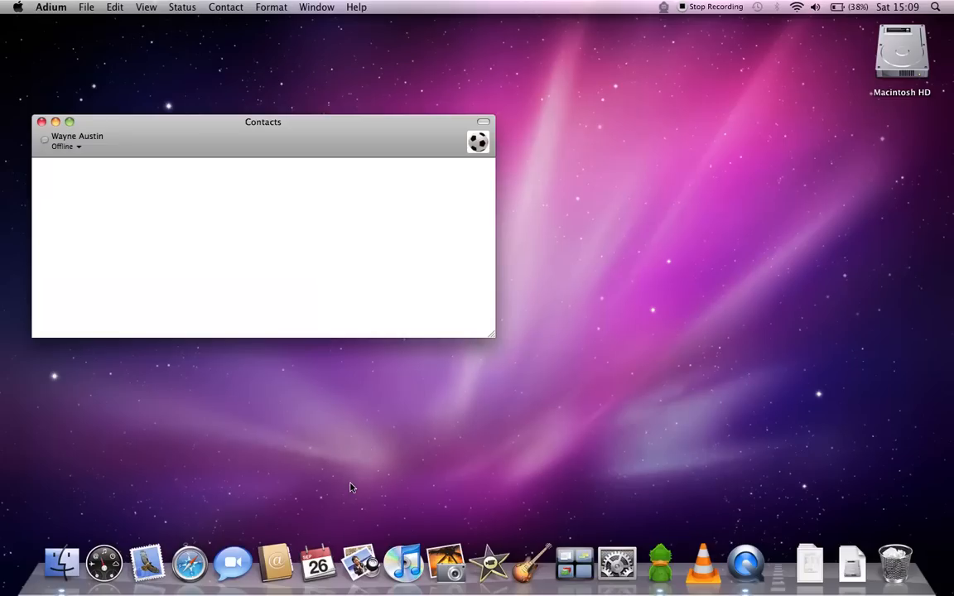
{"action": "mouse_move", "coordinate": [295, 252]}
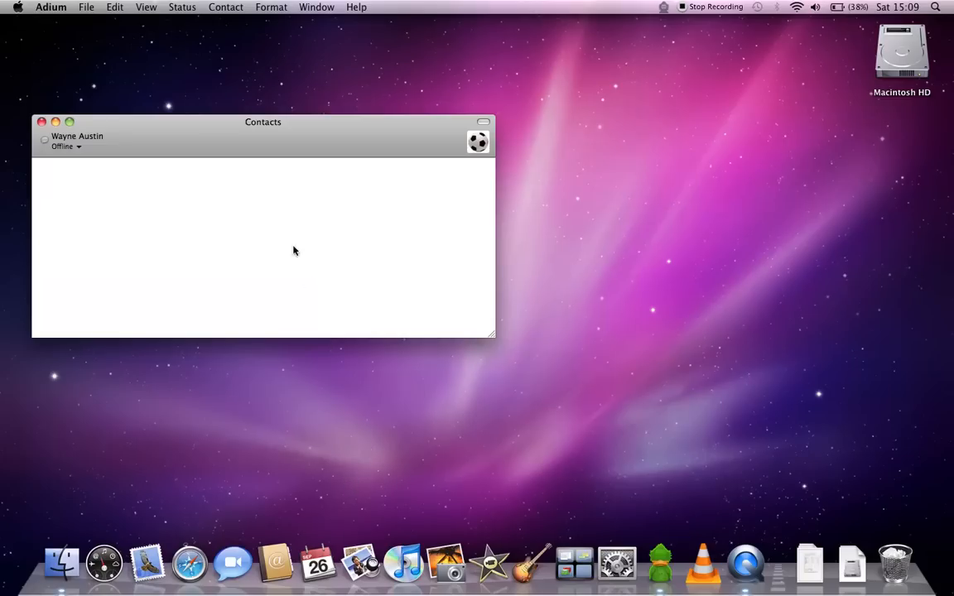
{"action": "mouse_move", "coordinate": [169, 141]}
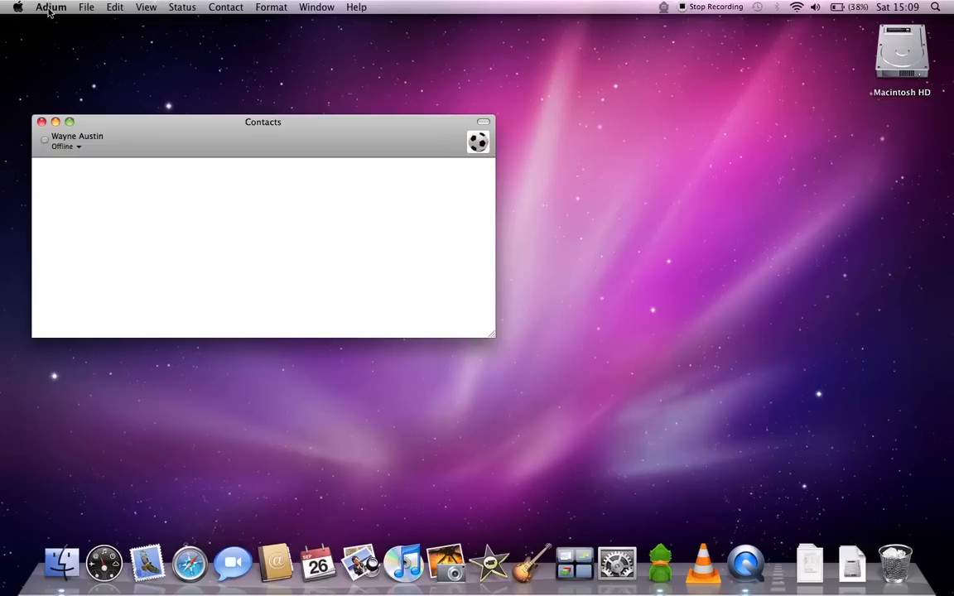
{"action": "mouse_move", "coordinate": [141, 514]}
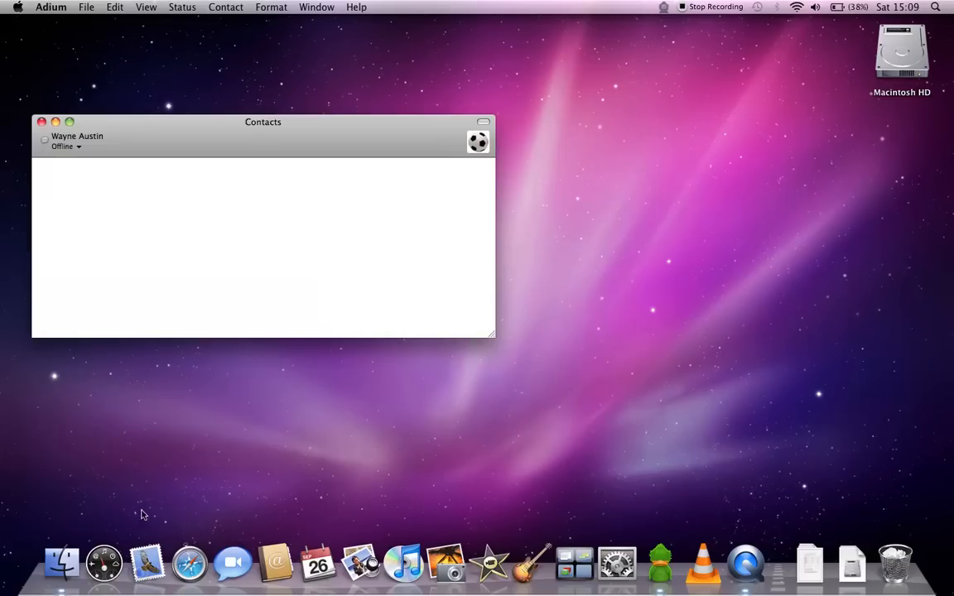
{"action": "mouse_move", "coordinate": [361, 563]}
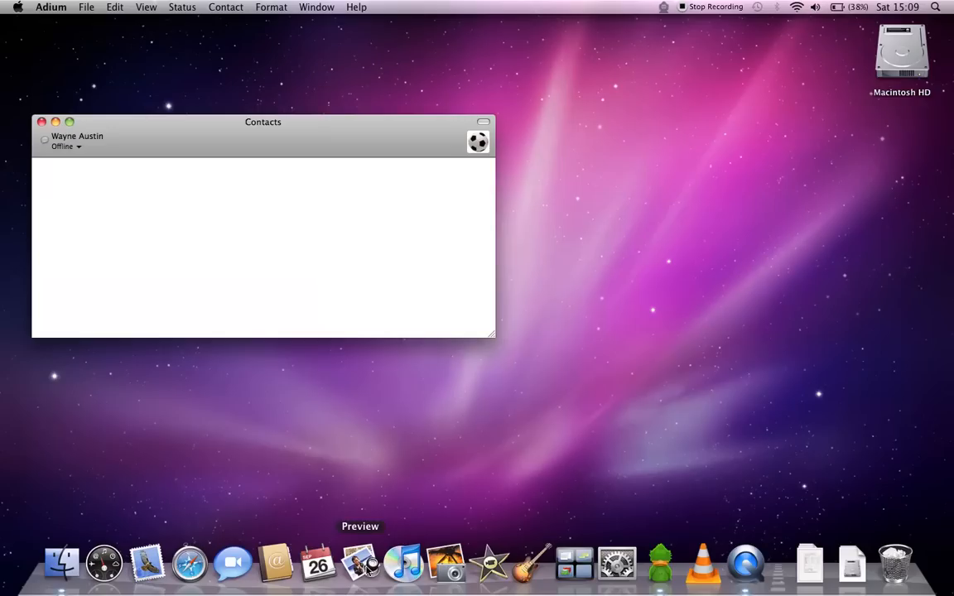
{"action": "mouse_move", "coordinate": [445, 563]}
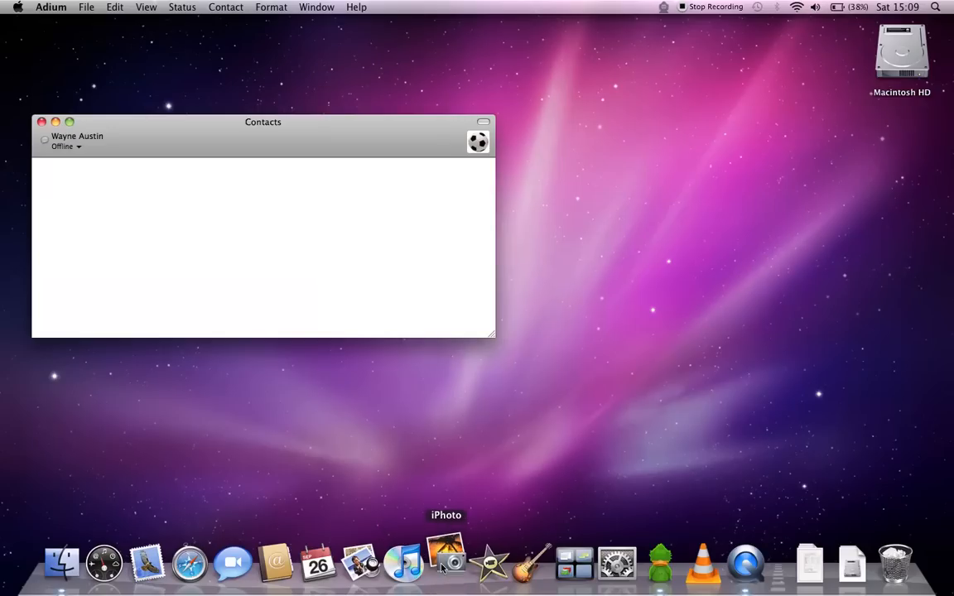
- Launch iPhoto over the Braintree Places map, view its General preferences and close them
{"action": "left_click", "coordinate": [446, 563]}
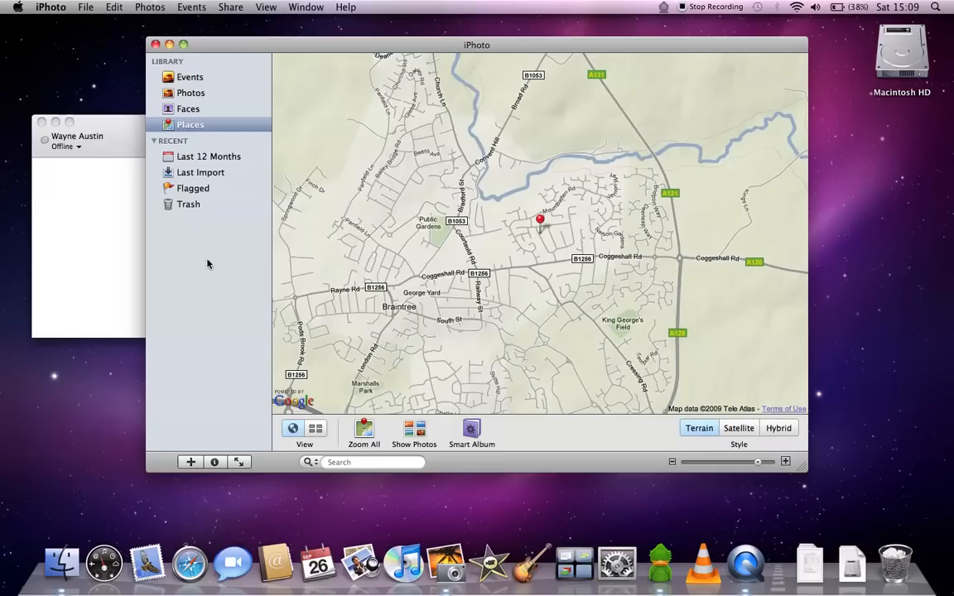
{"action": "left_click", "coordinate": [50, 7]}
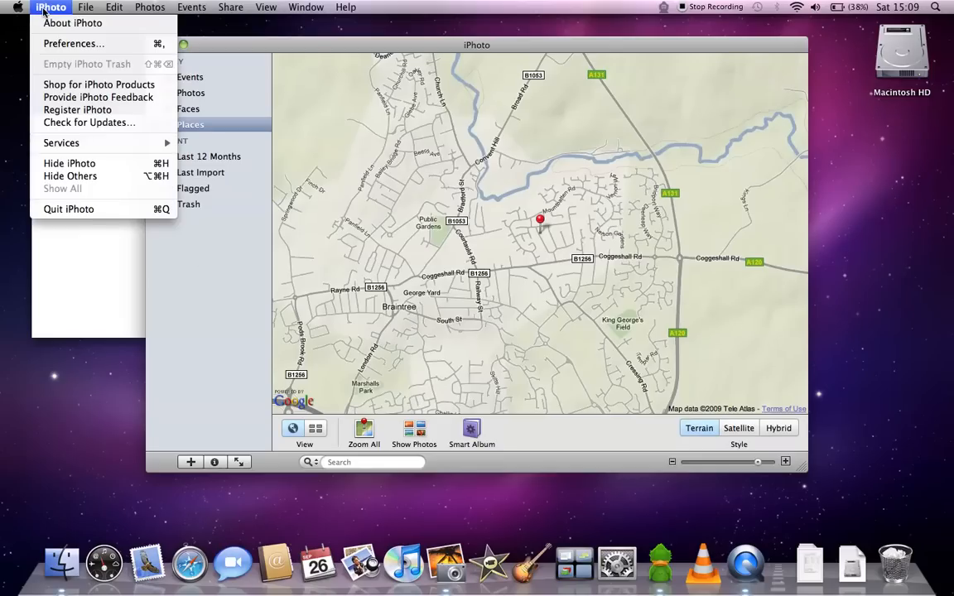
{"action": "left_click", "coordinate": [73, 43]}
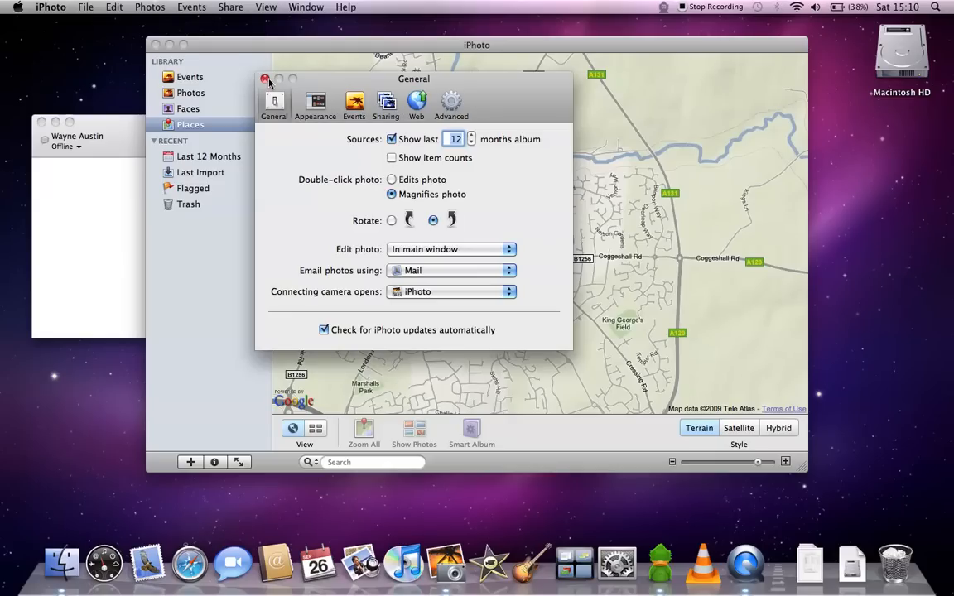
{"action": "left_click", "coordinate": [265, 79]}
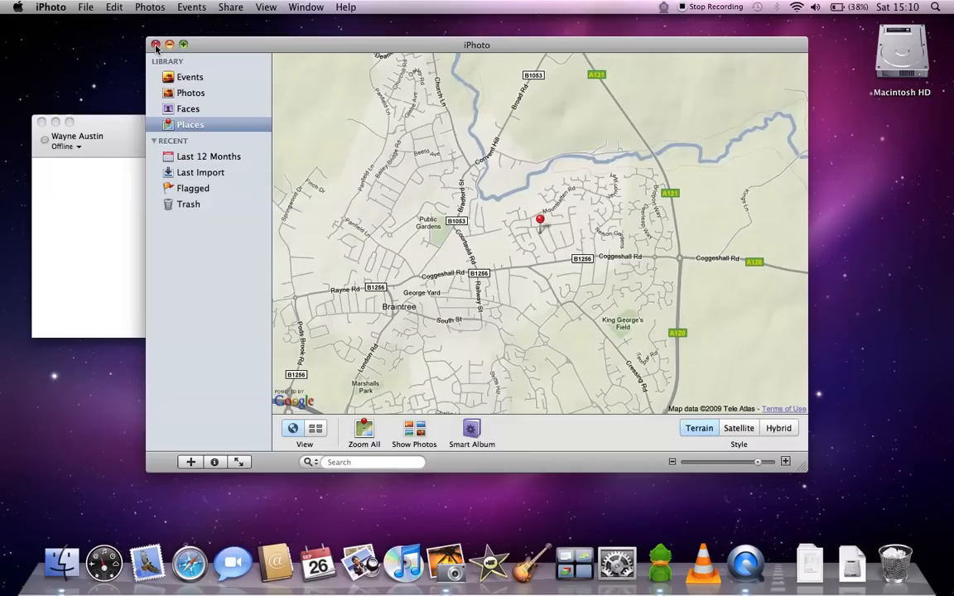
{"action": "mouse_move", "coordinate": [156, 45]}
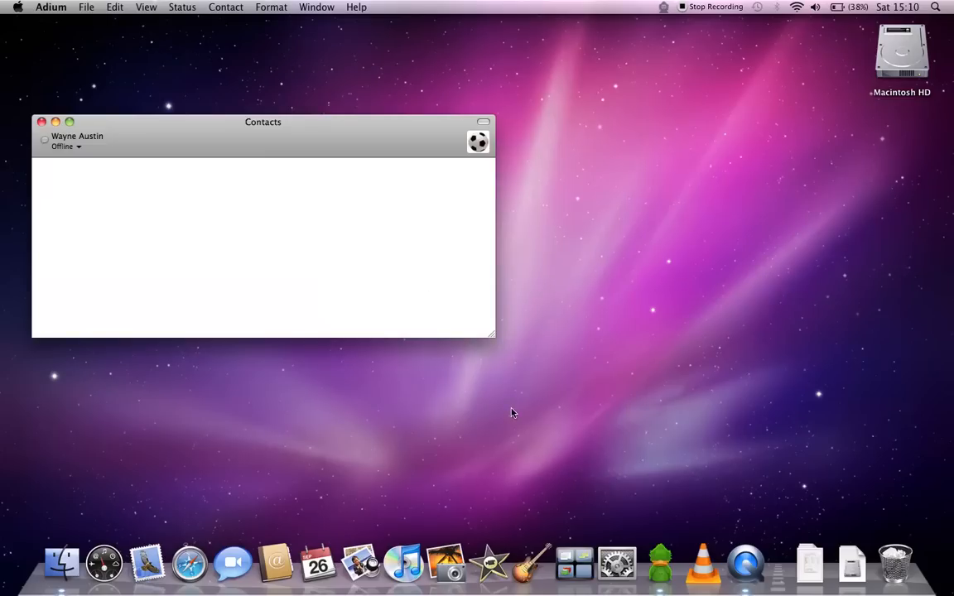
{"action": "mouse_move", "coordinate": [395, 364]}
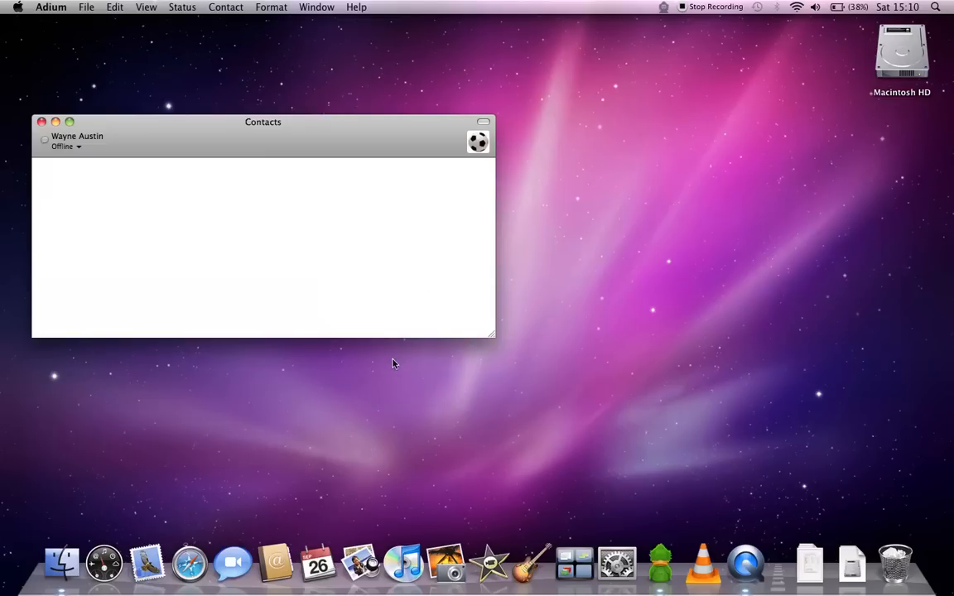
{"action": "mouse_move", "coordinate": [149, 133]}
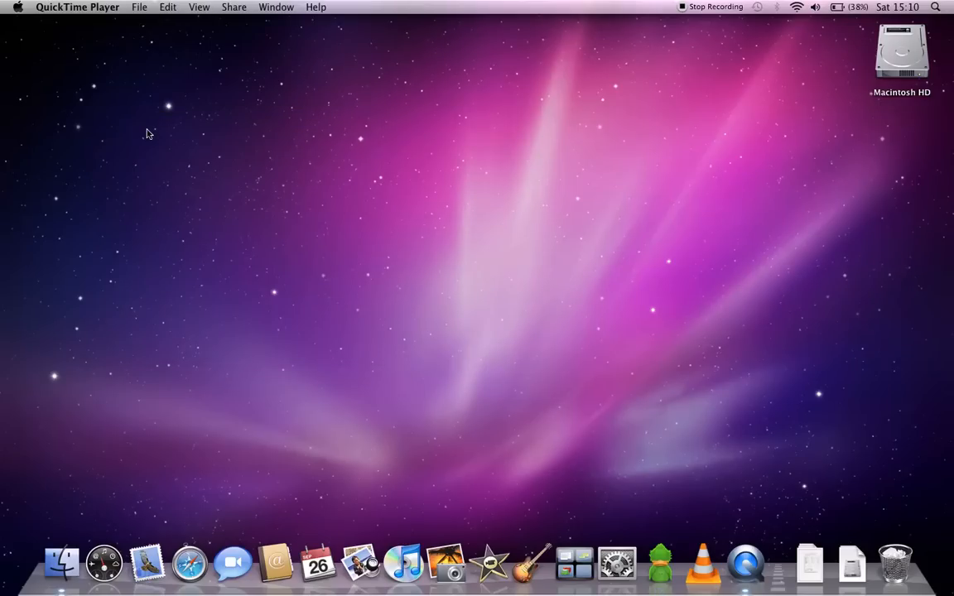
{"action": "mouse_move", "coordinate": [476, 342]}
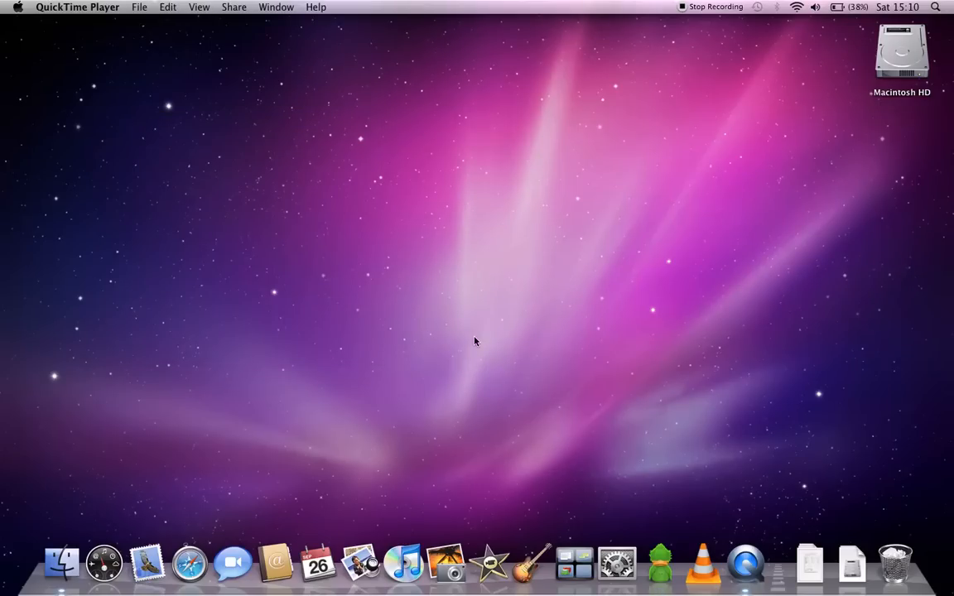
{"action": "mouse_move", "coordinate": [669, 483]}
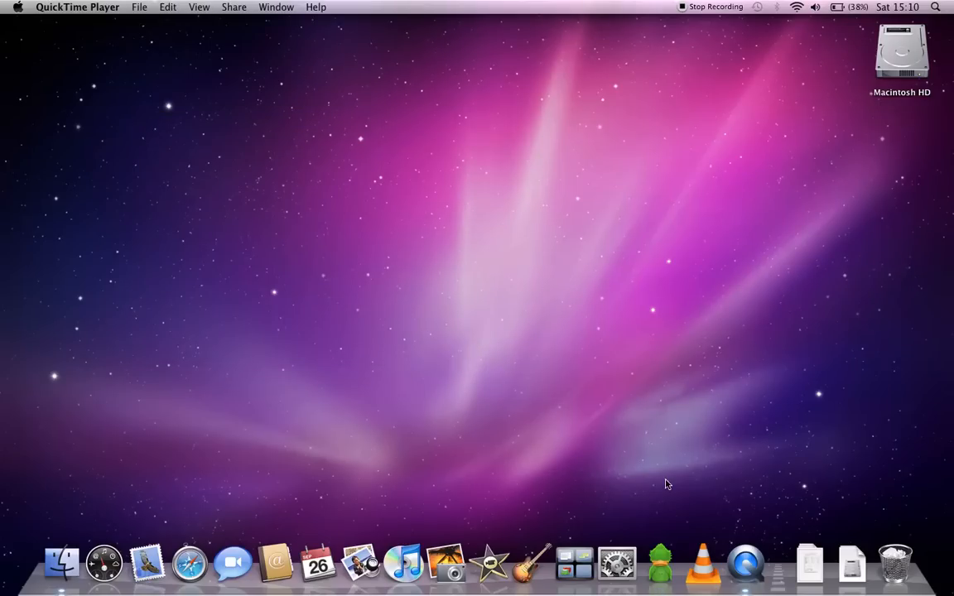
{"action": "mouse_move", "coordinate": [676, 489]}
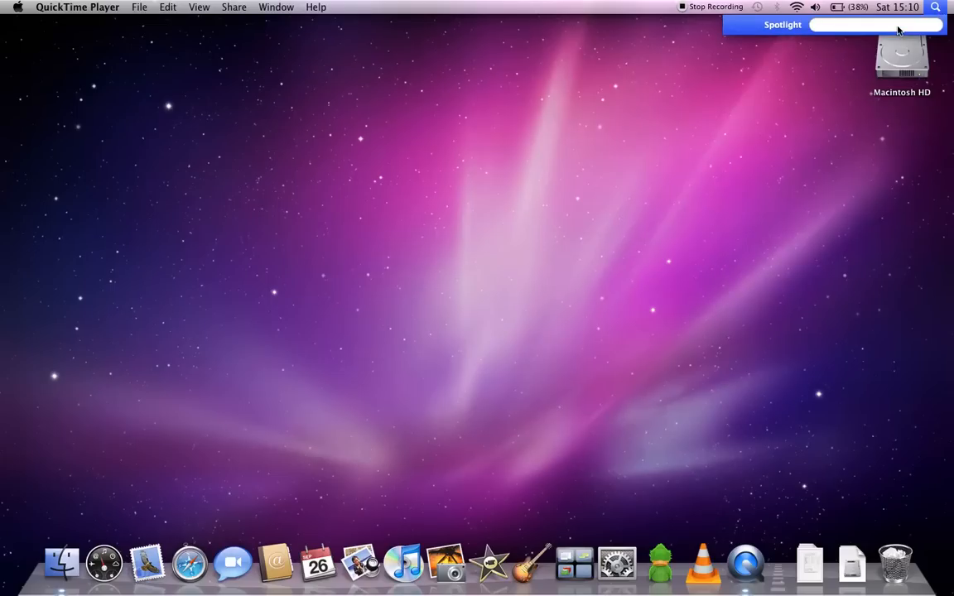
{"action": "type", "text": "pht"}
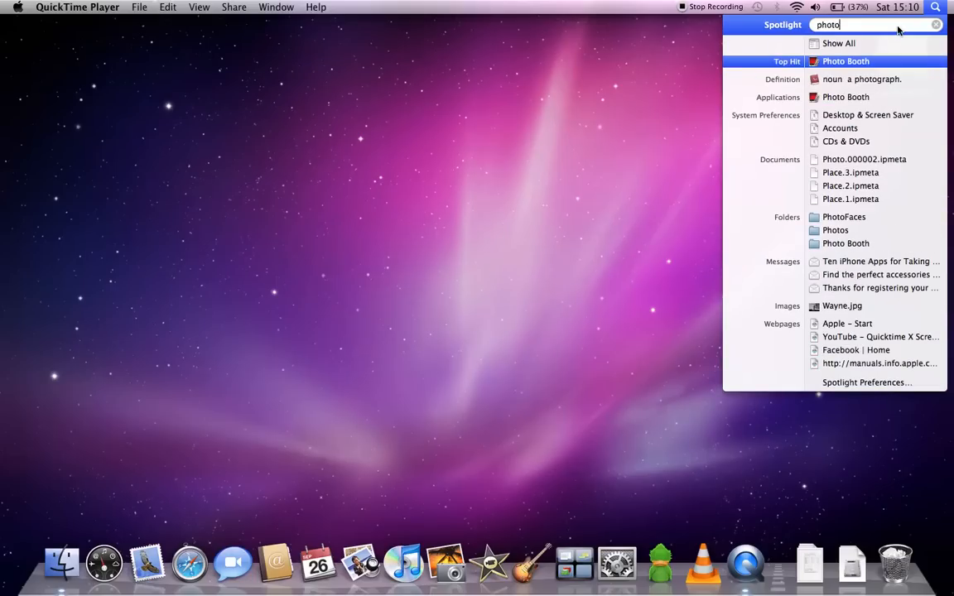
{"action": "left_click", "coordinate": [845, 60]}
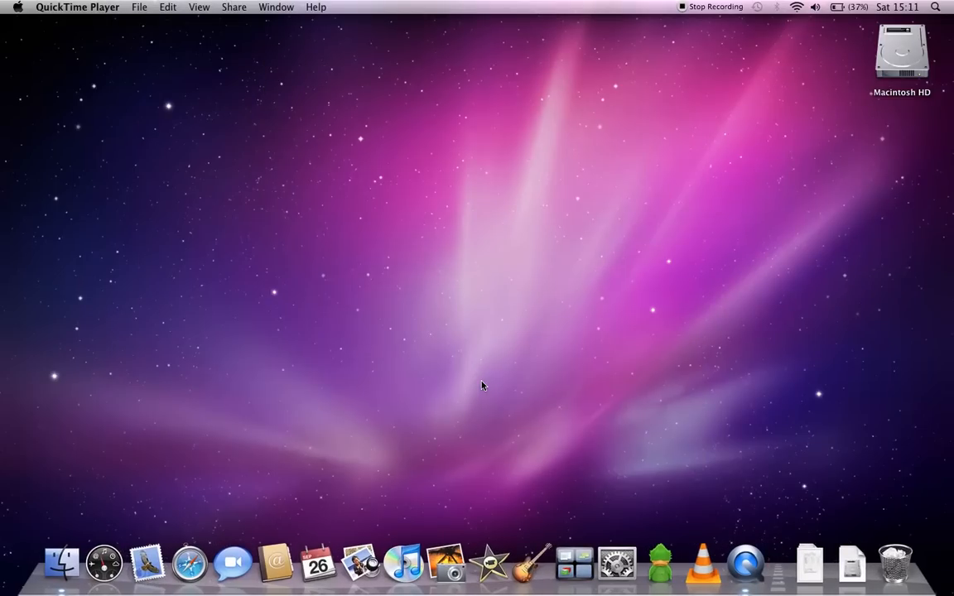
{"action": "mouse_move", "coordinate": [444, 440]}
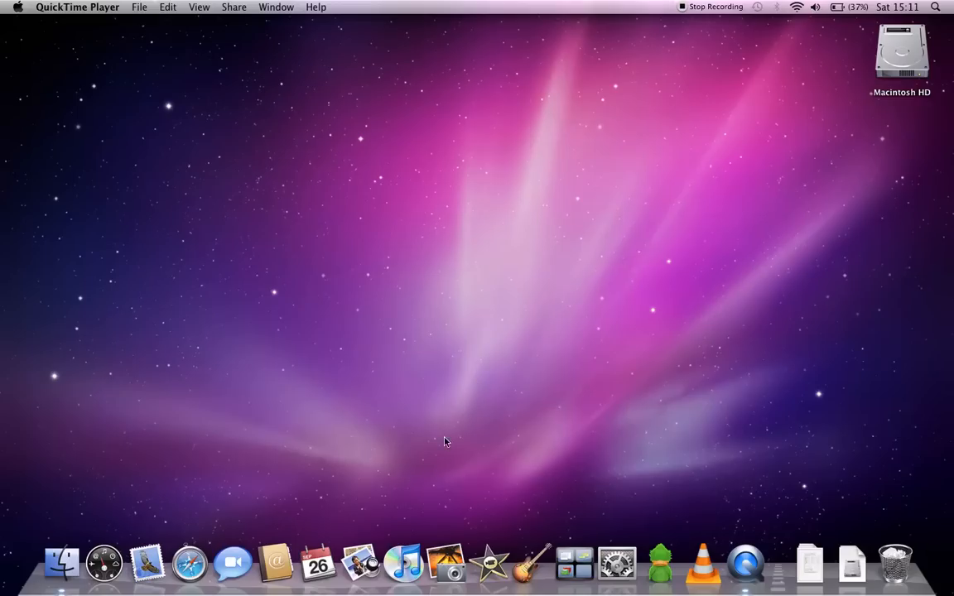
{"action": "mouse_move", "coordinate": [447, 563]}
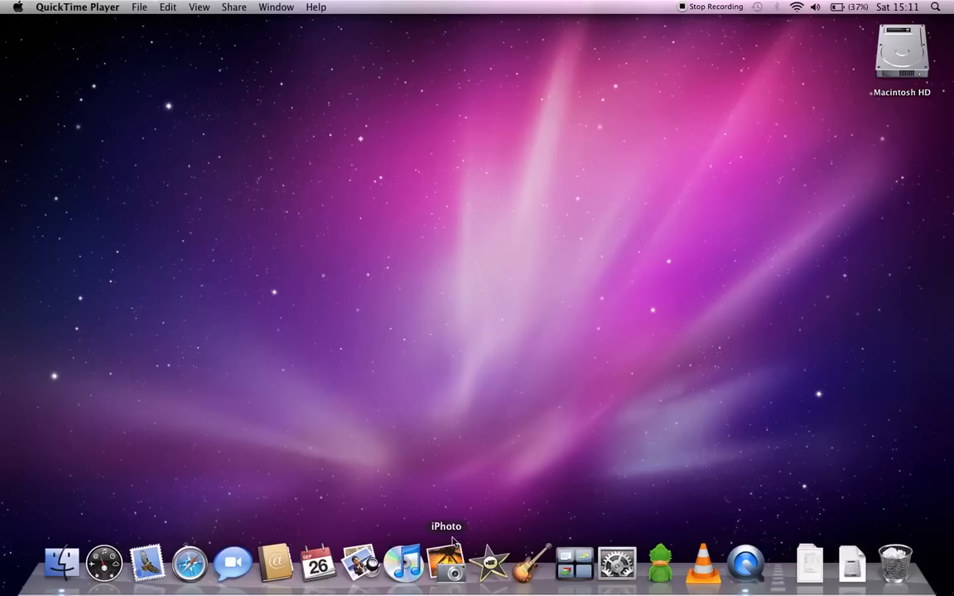
{"action": "mouse_move", "coordinate": [573, 563]}
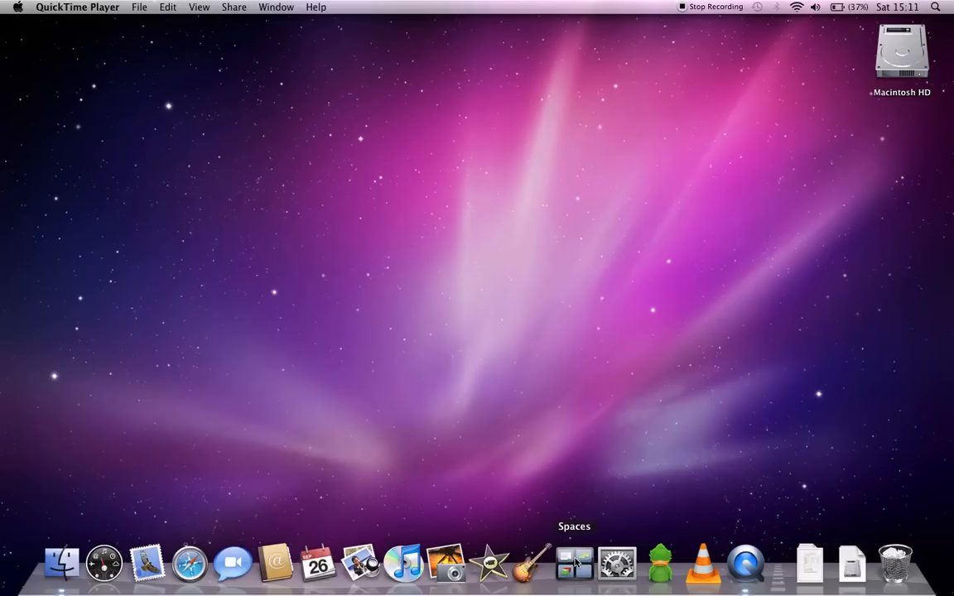
{"action": "left_click", "coordinate": [573, 563]}
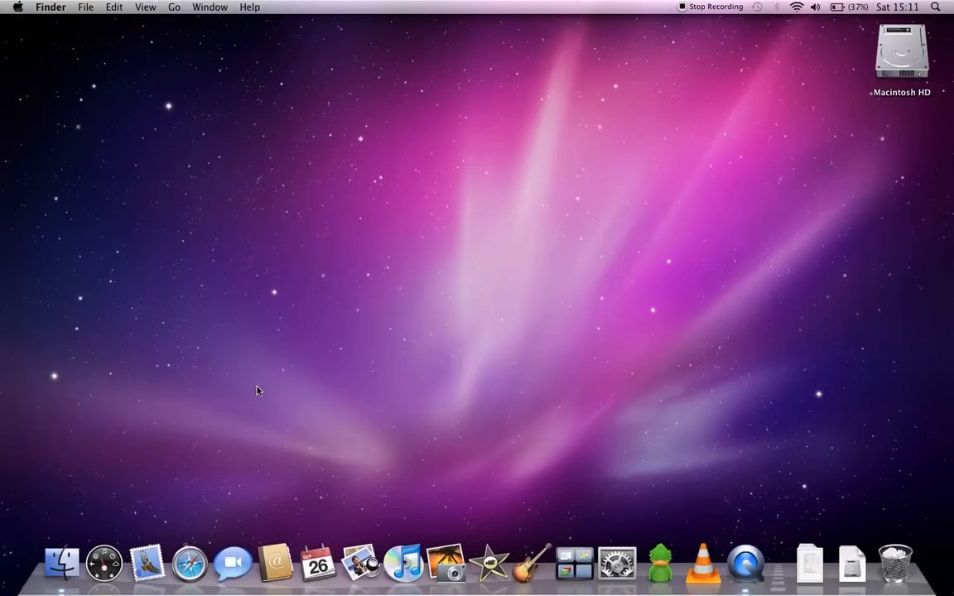
{"action": "mouse_move", "coordinate": [188, 563]}
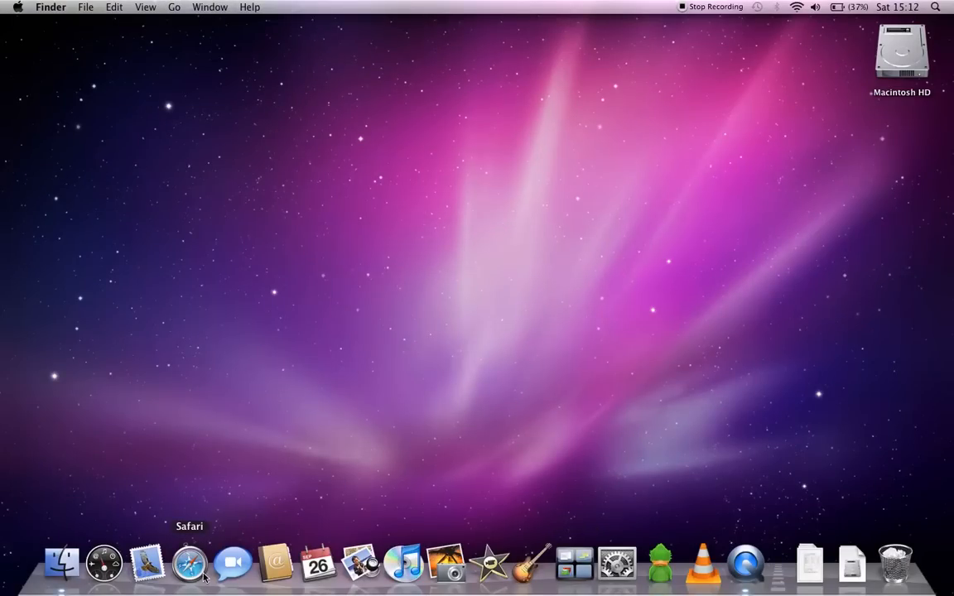
{"action": "mouse_move", "coordinate": [574, 563]}
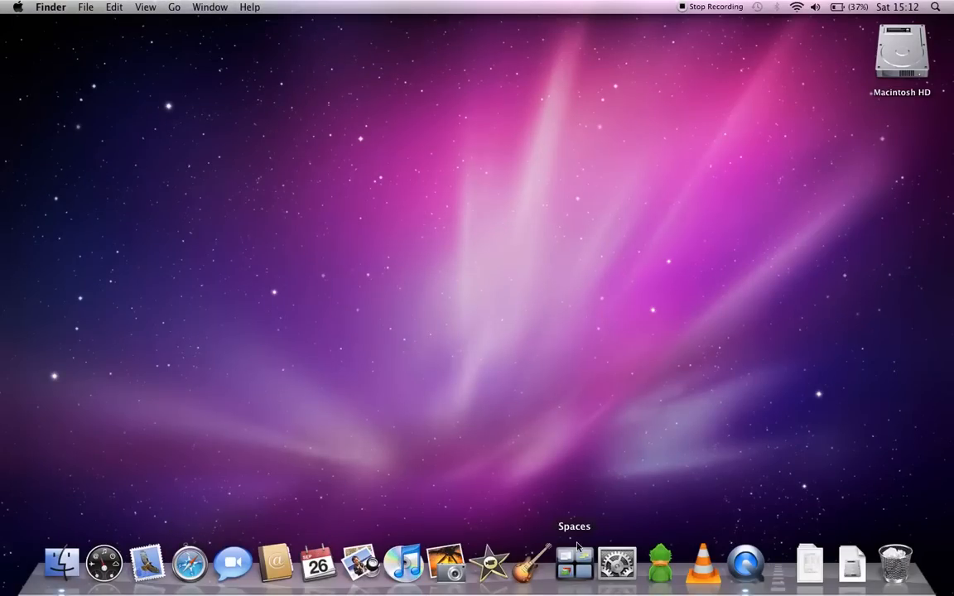
{"action": "mouse_move", "coordinate": [659, 563]}
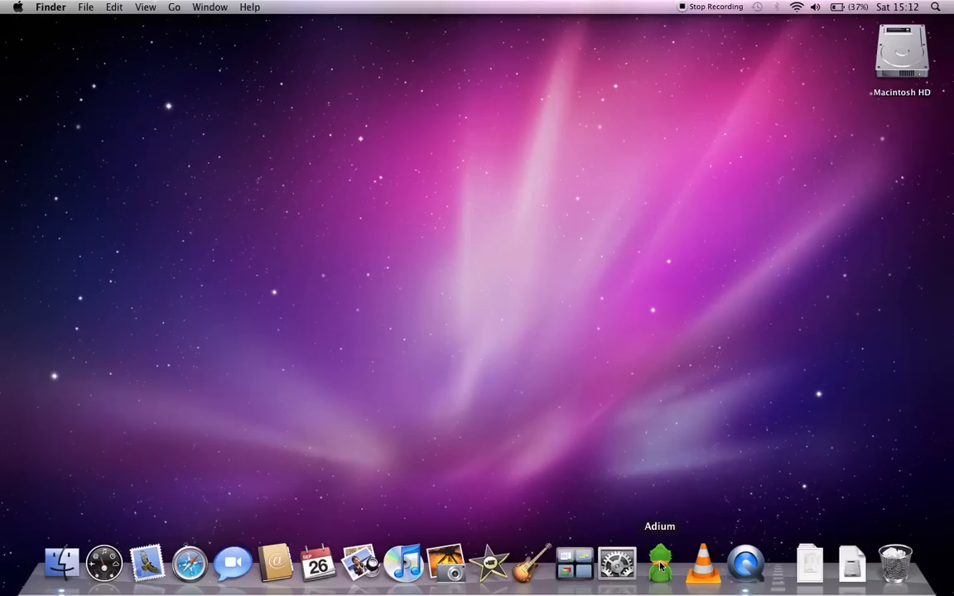
- Reopen Adium's offline contact list, then Safari on Apple's start page
{"action": "left_click", "coordinate": [660, 563]}
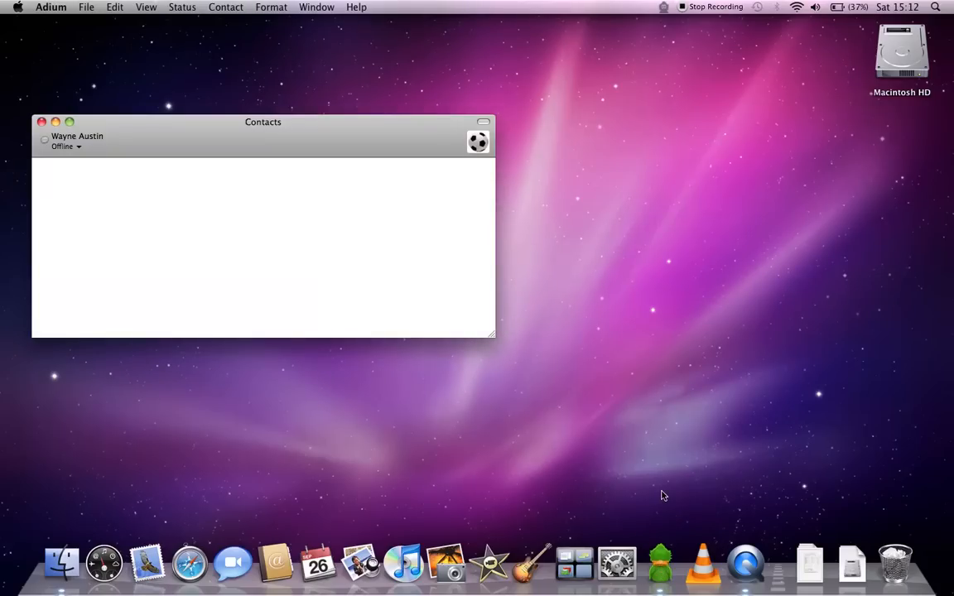
{"action": "mouse_move", "coordinate": [189, 563]}
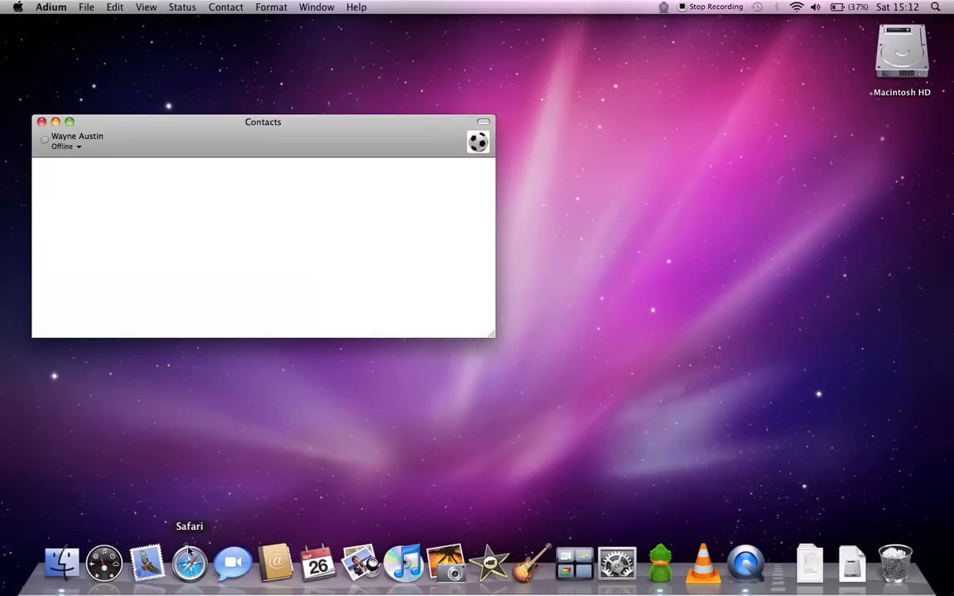
{"action": "left_click", "coordinate": [189, 564]}
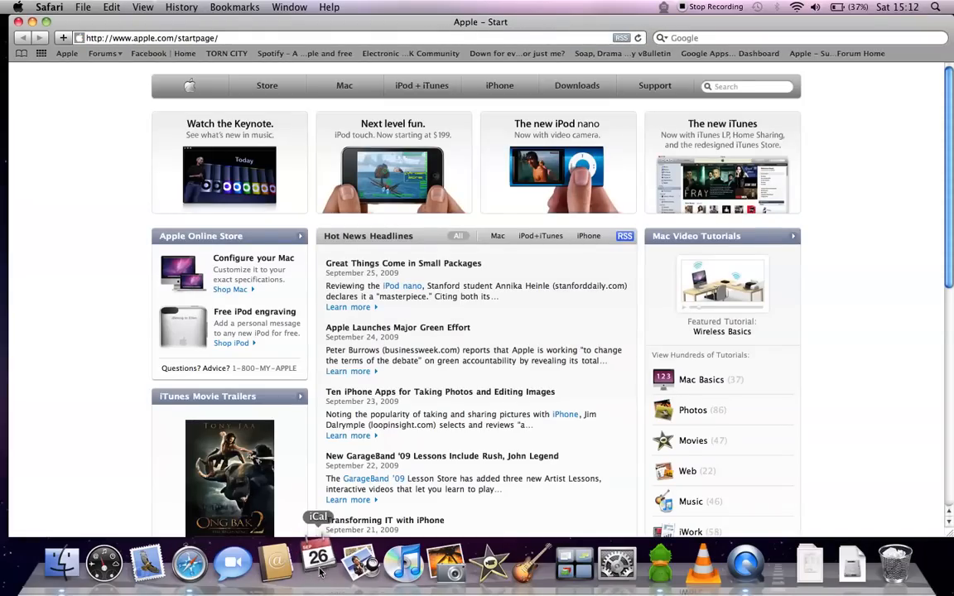
- Launch iCal and bring its 21–27 September 2009 week view to the front
{"action": "left_click", "coordinate": [318, 563]}
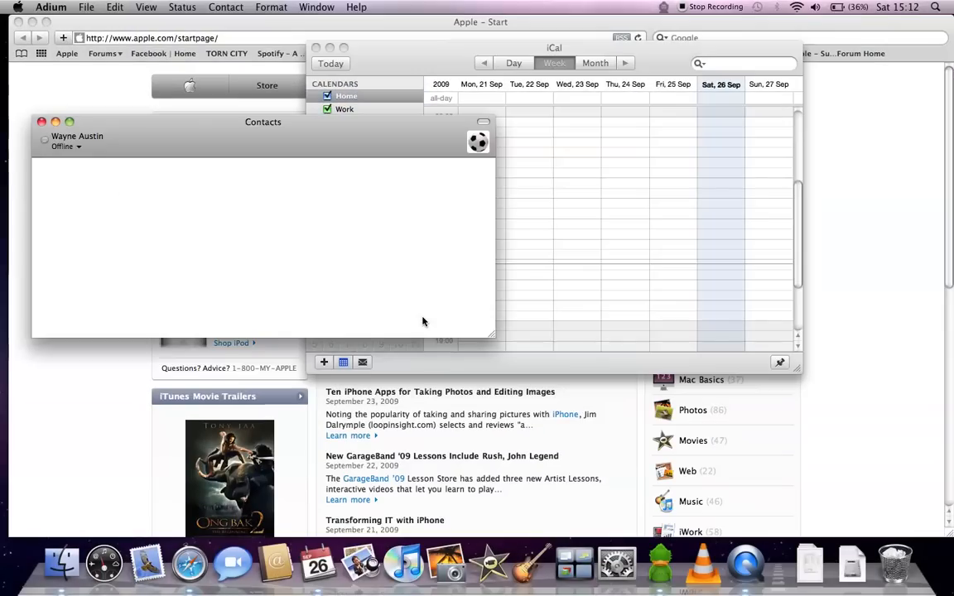
{"action": "mouse_move", "coordinate": [377, 238]}
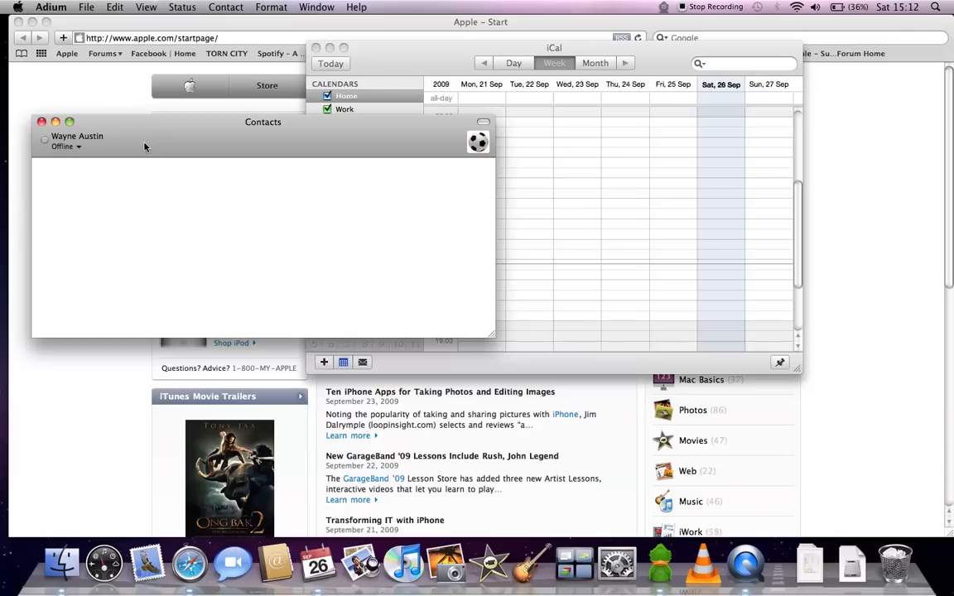
{"action": "left_click", "coordinate": [42, 122]}
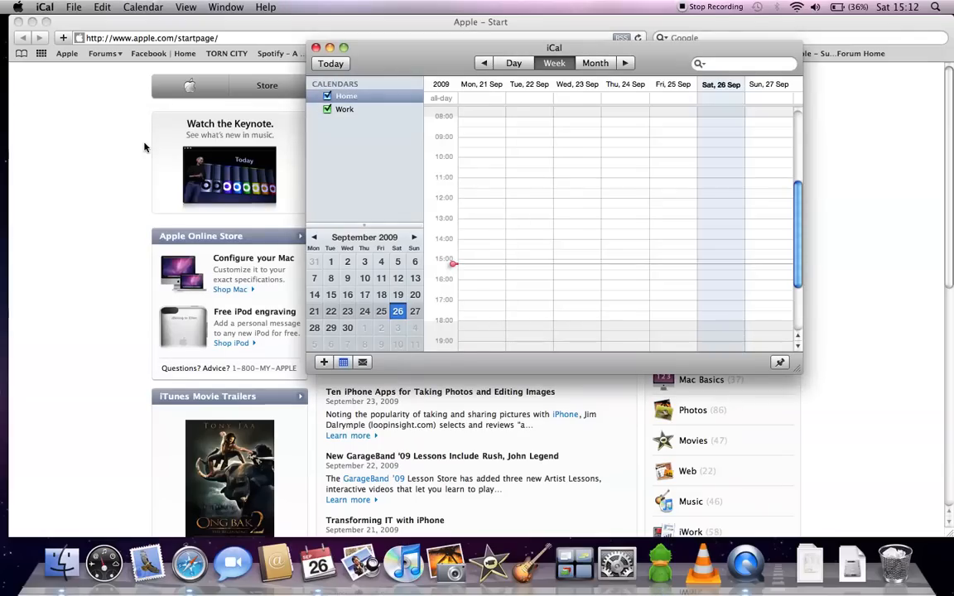
{"action": "mouse_move", "coordinate": [41, 122]}
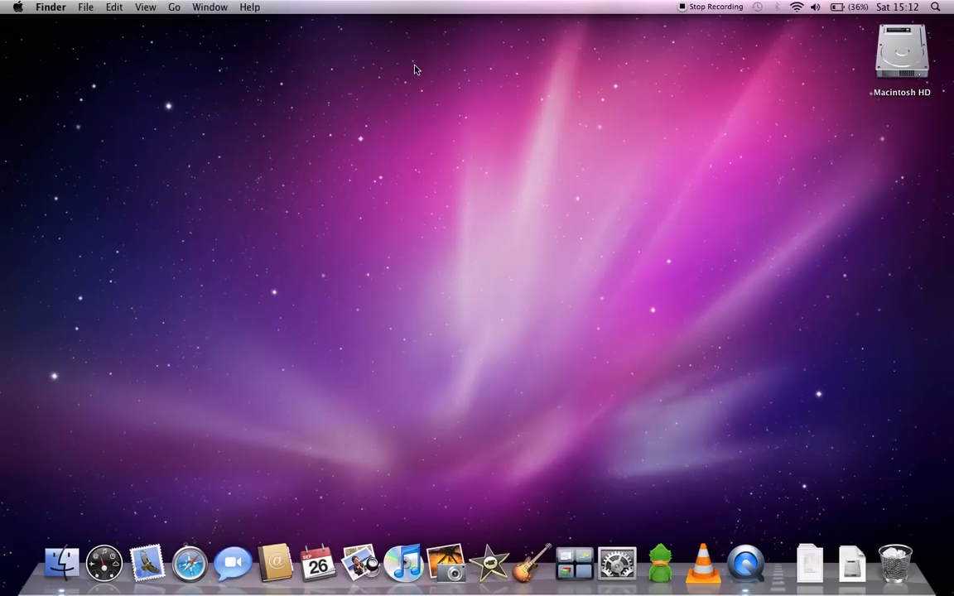
{"action": "mouse_move", "coordinate": [103, 563]}
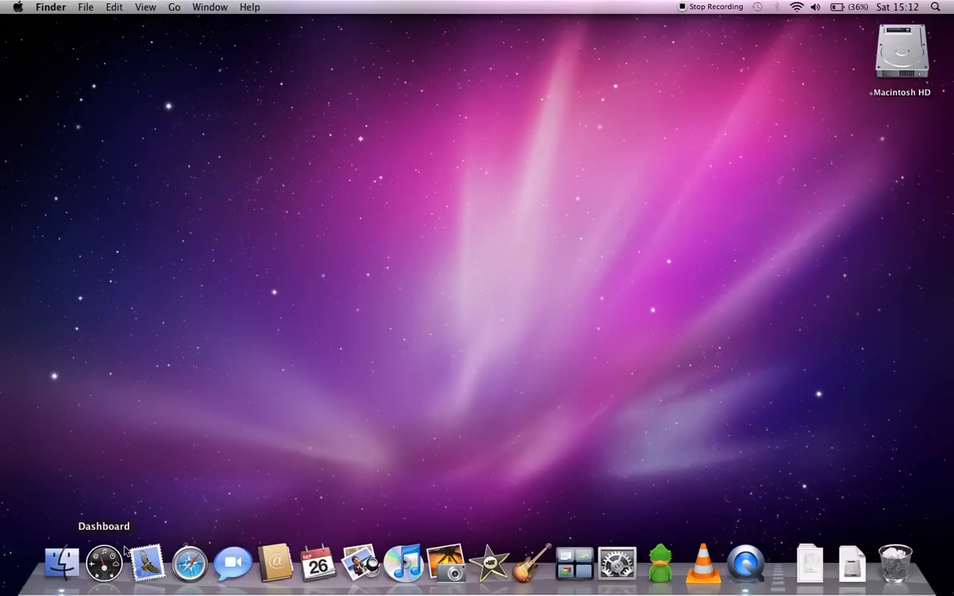
{"action": "left_click", "coordinate": [104, 563]}
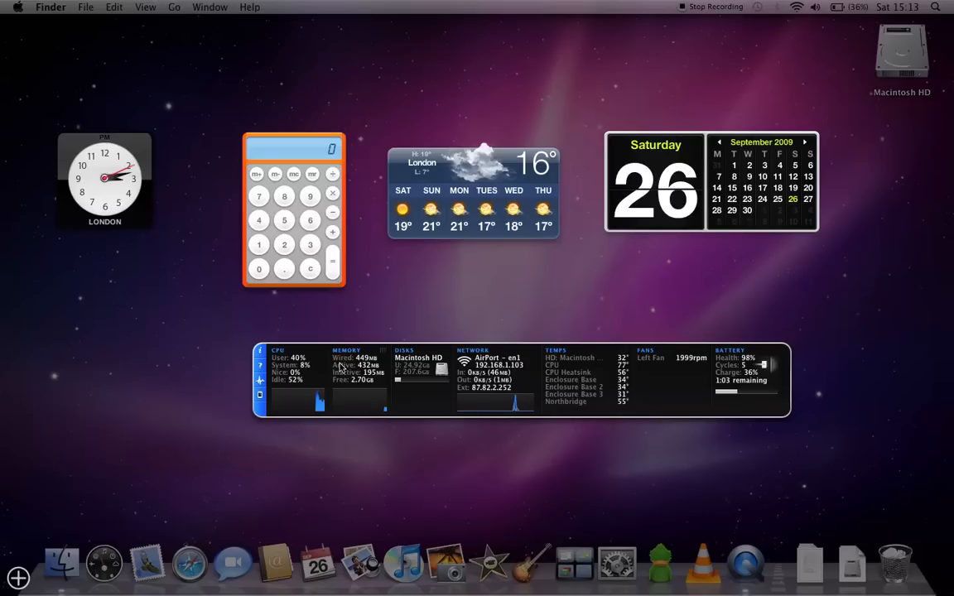
{"action": "mouse_move", "coordinate": [262, 382]}
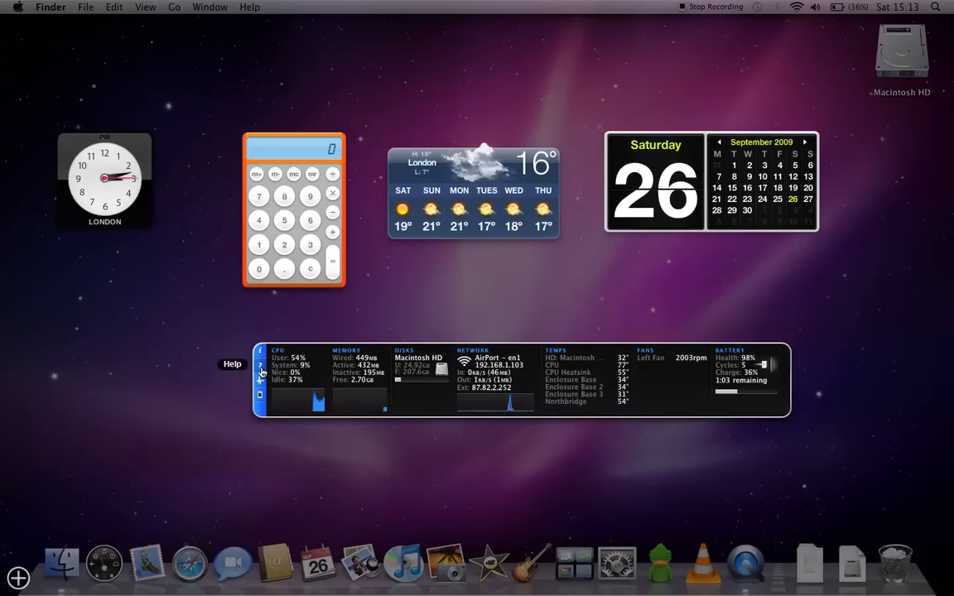
{"action": "mouse_move", "coordinate": [260, 395]}
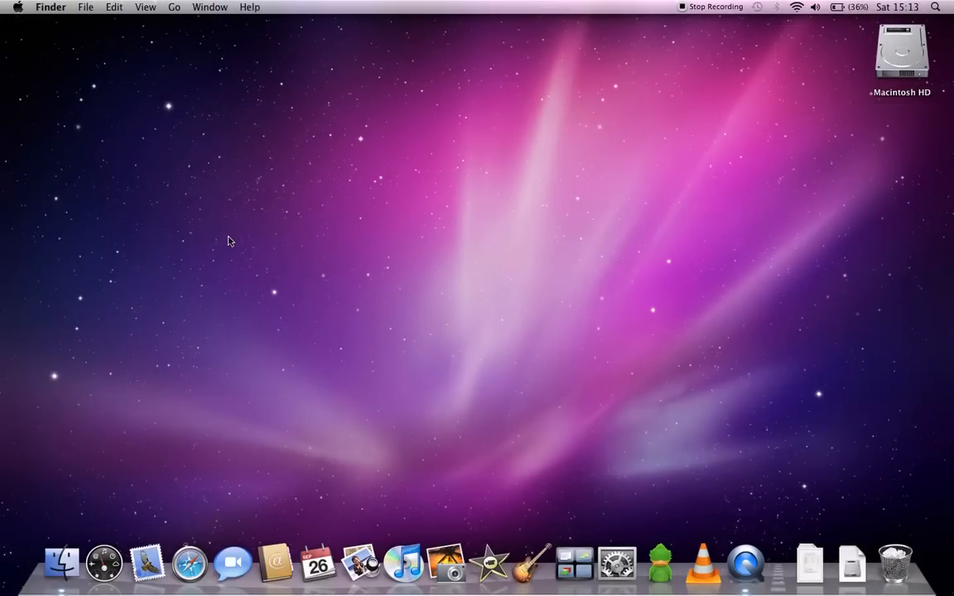
{"action": "mouse_move", "coordinate": [745, 563]}
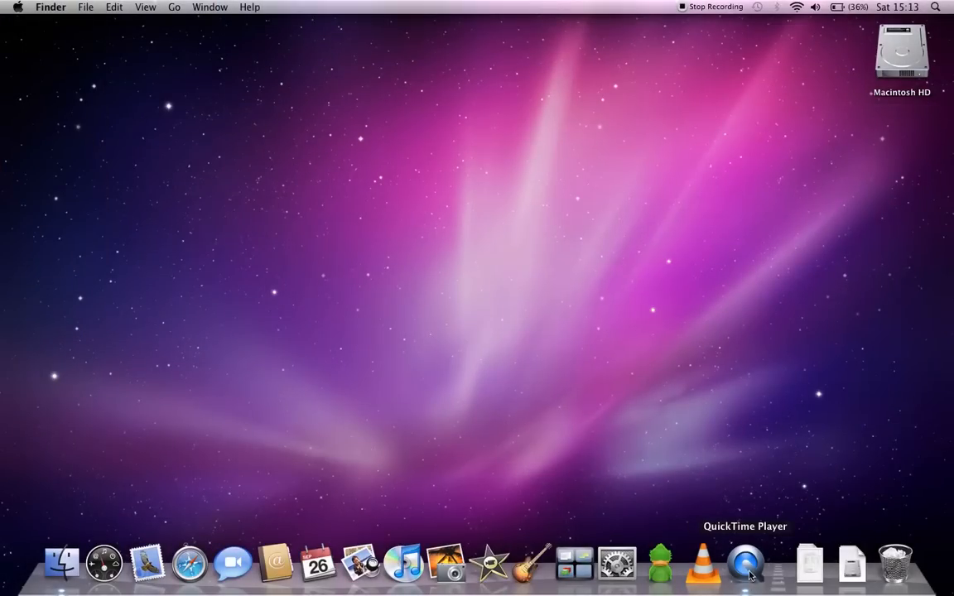
- Make QuickTime Player the active app over the empty desktop
{"action": "left_click", "coordinate": [746, 563]}
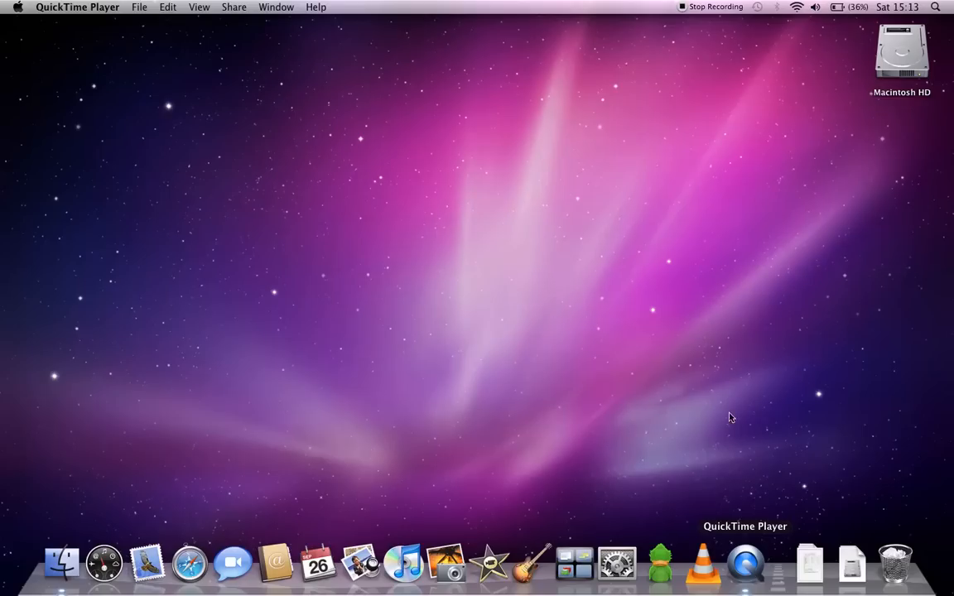
{"action": "mouse_move", "coordinate": [679, 13]}
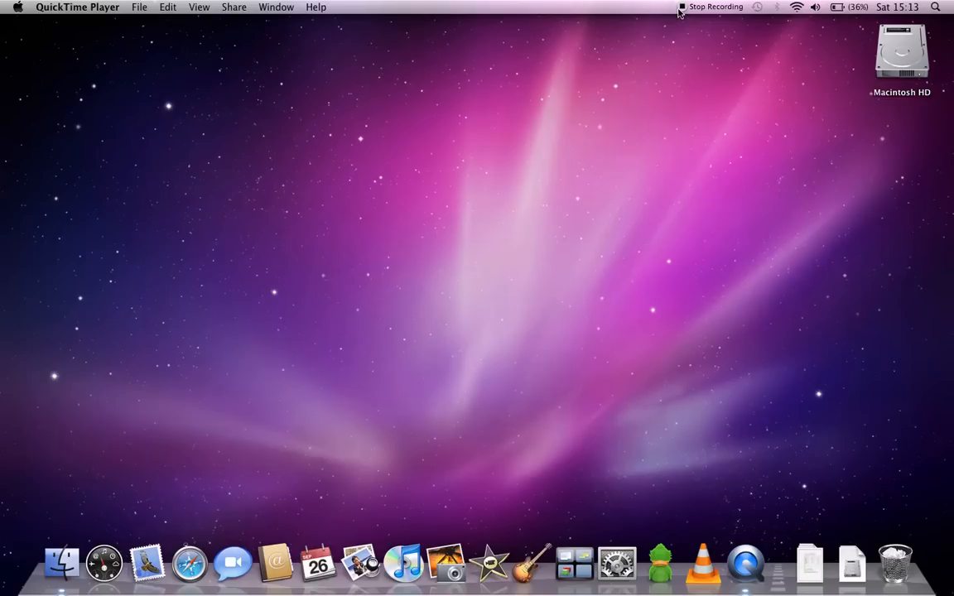